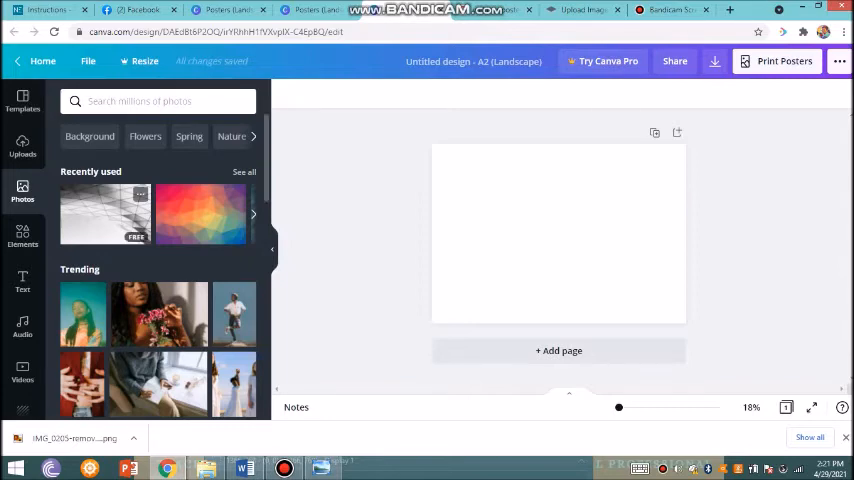
Set the grey geometric architecture photo as the poster's full-page background.
click(558, 232)
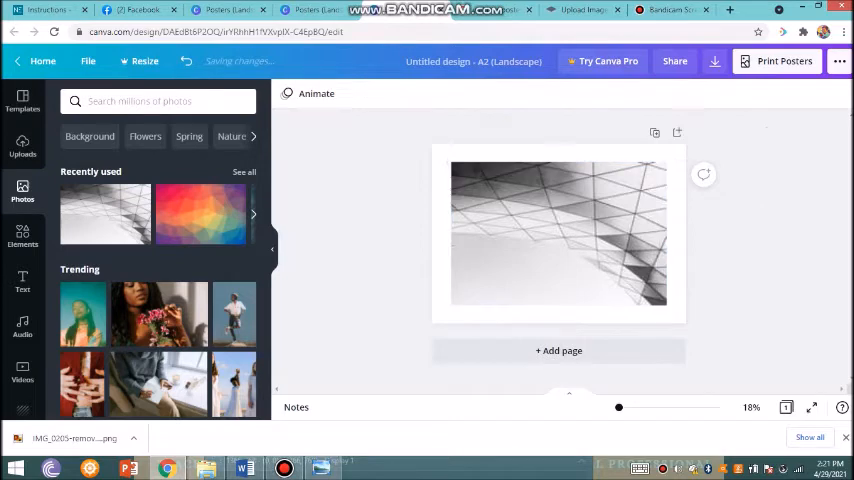
click(558, 232)
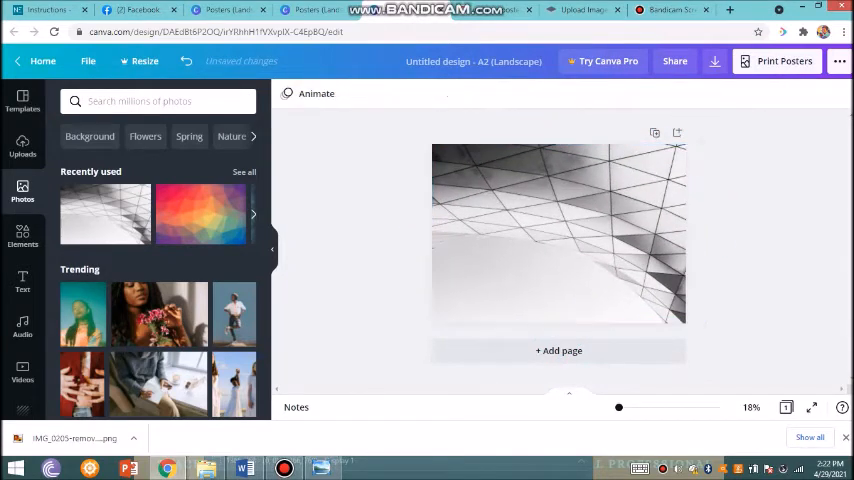
click(558, 236)
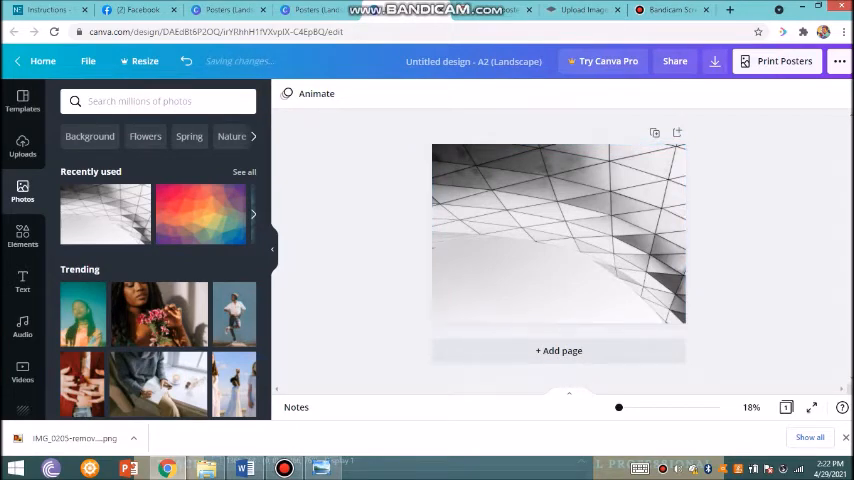
Search Elements for 'circle' and add a solid circle shape to the poster.
click(140, 100)
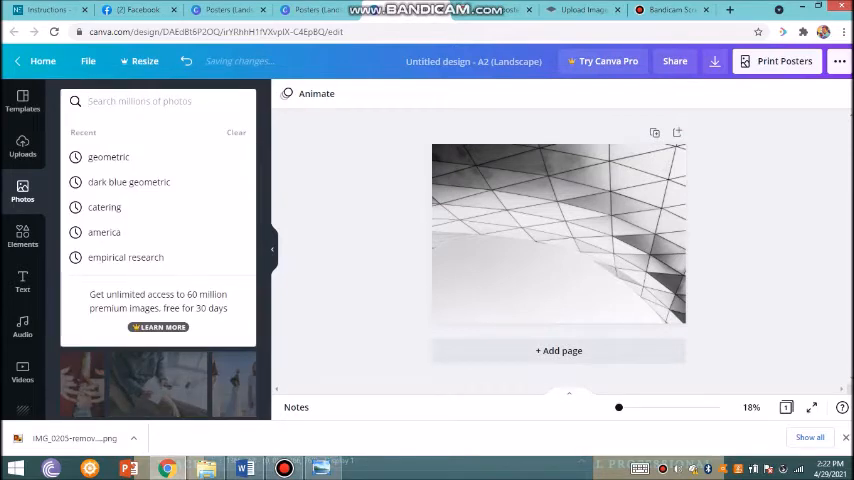
text(cirice)
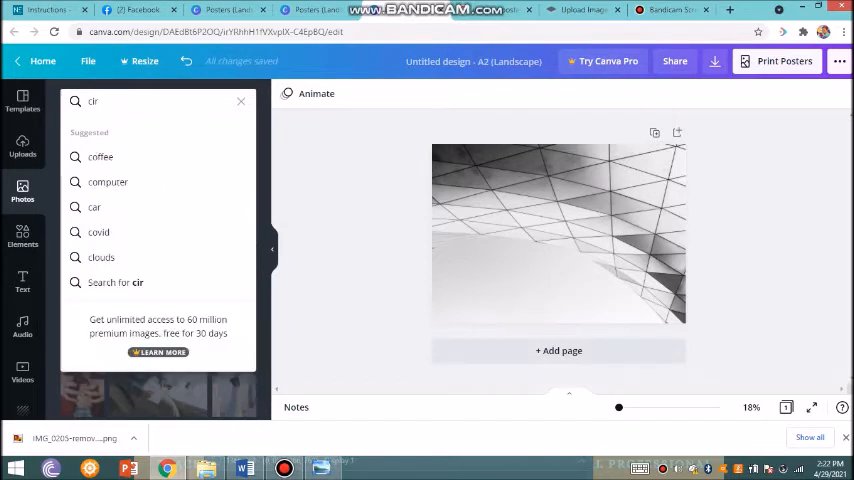
text(cle)
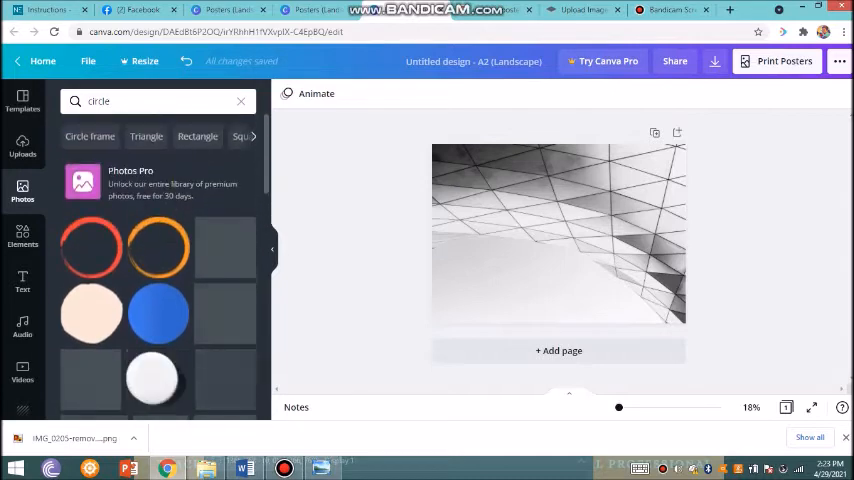
scroll(down, 3)
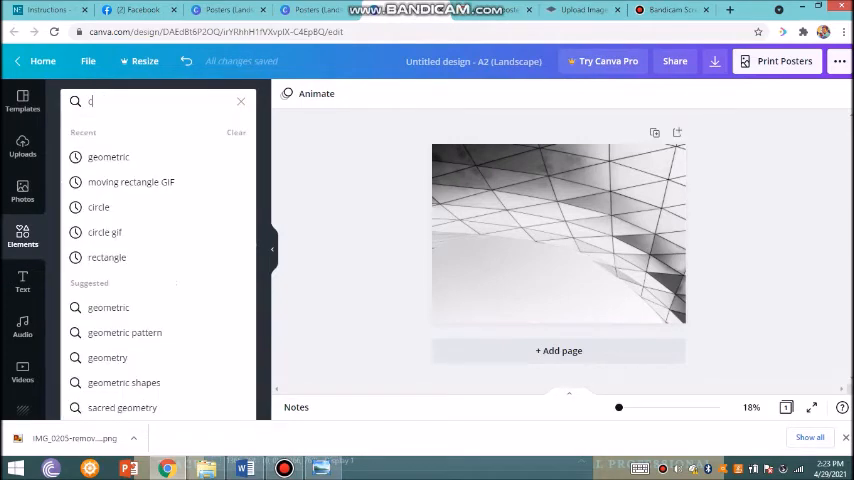
text(circle)
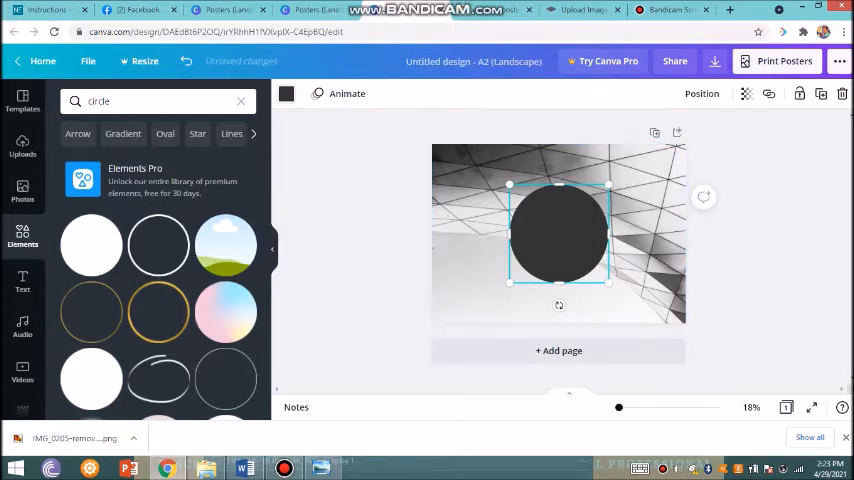
Colour the circle yellow and enlarge it over the left side of the poster.
click(286, 92)
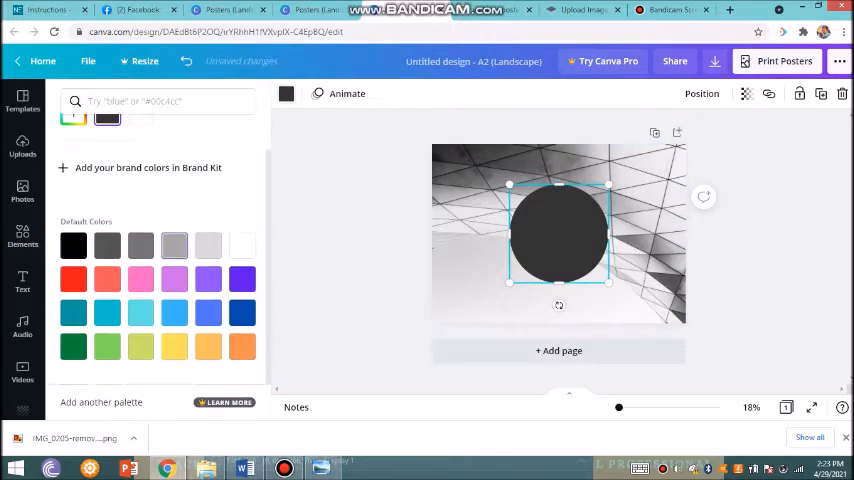
click(174, 346)
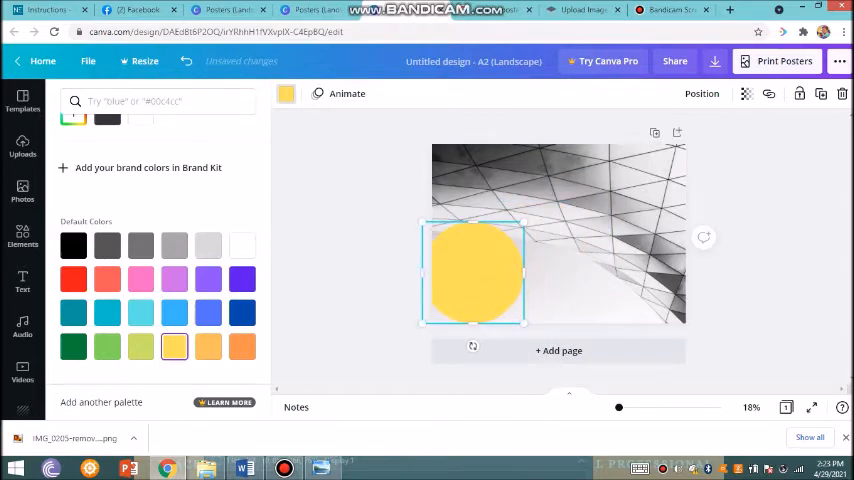
drag(524, 324, 558, 324)
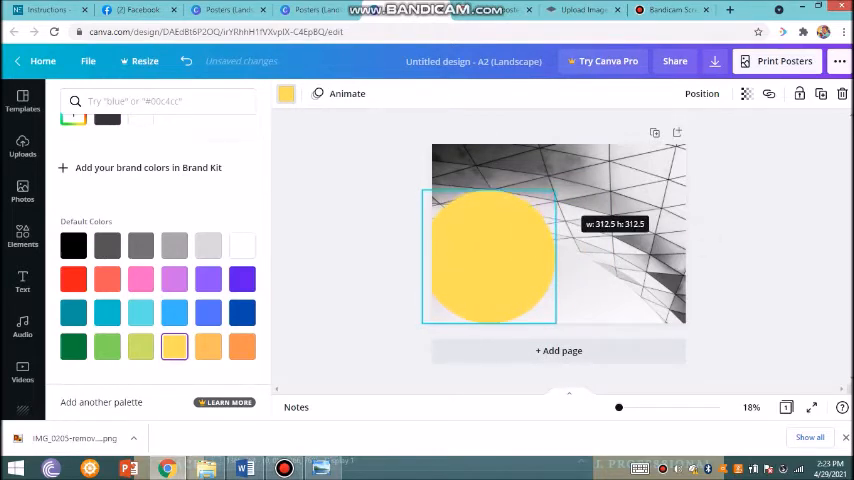
text(circle)
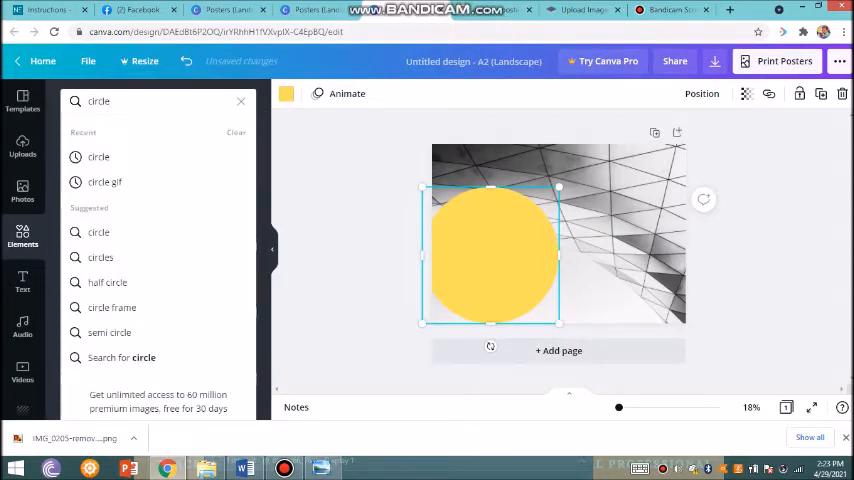
text(gif)
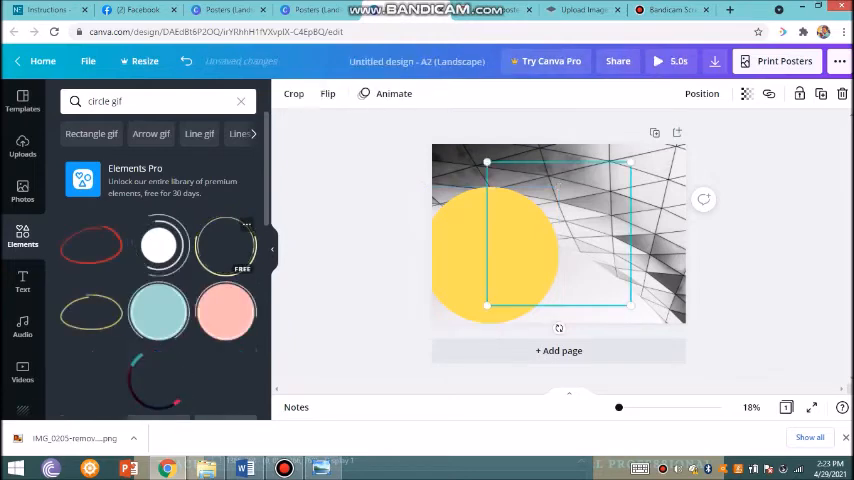
click(228, 244)
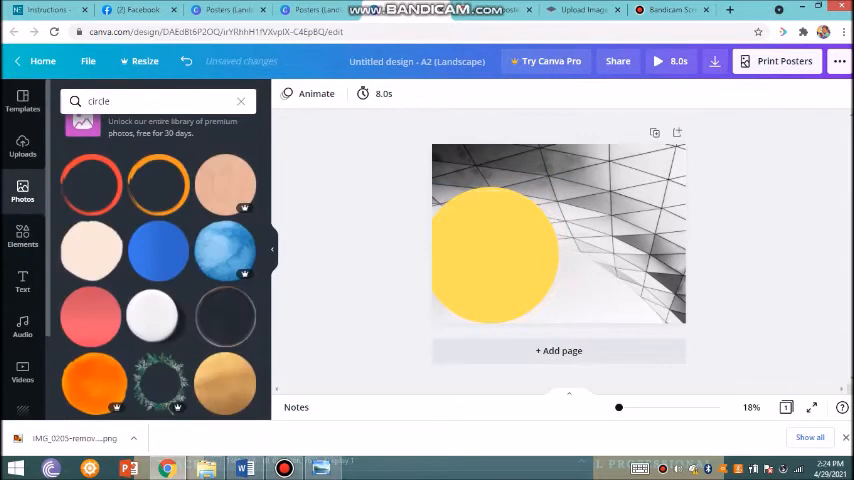
click(22, 144)
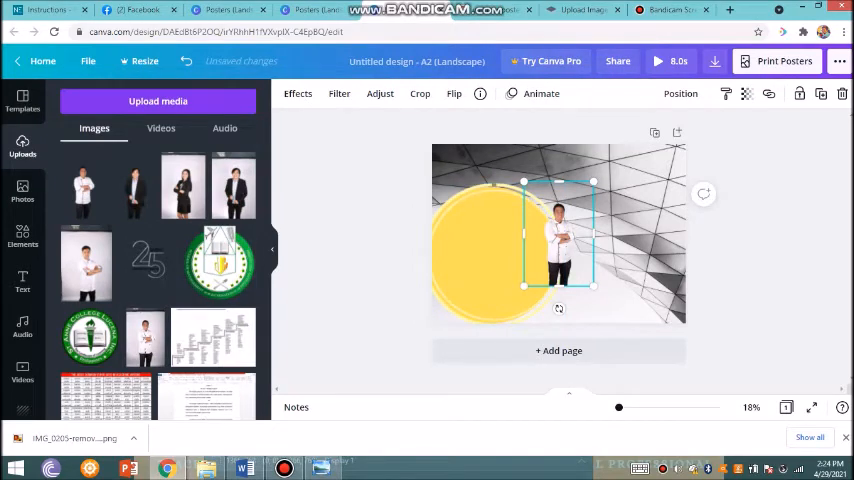
Enlarge the uploaded chef photo centred over the yellow circle.
drag(560, 236, 558, 216)
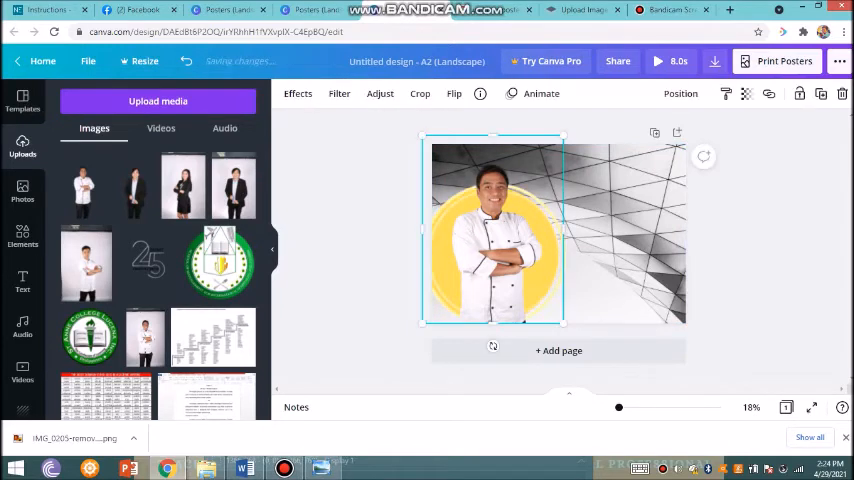
click(420, 92)
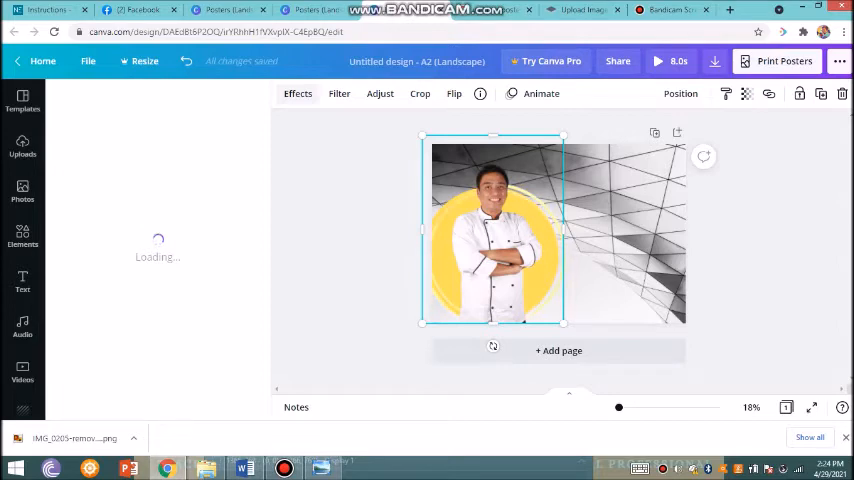
Apply a Glow shadow to the chef photo with larger size, adjusted transparency and softer blur.
click(296, 92)
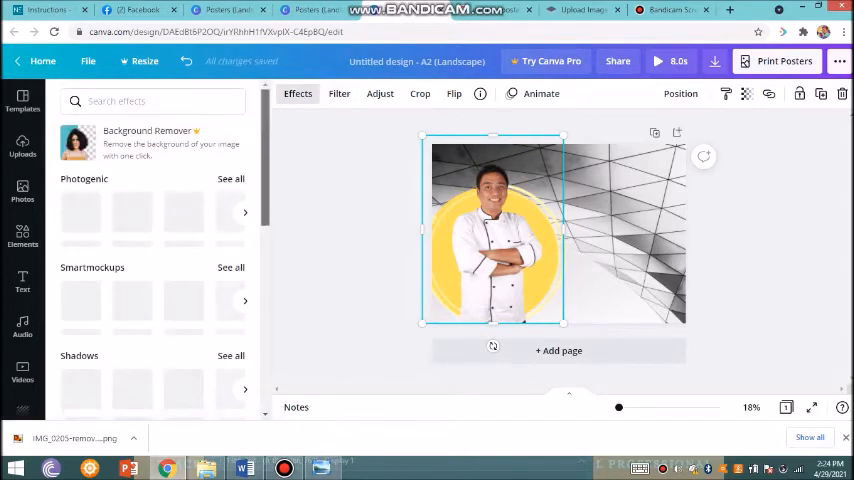
scroll(down, 3)
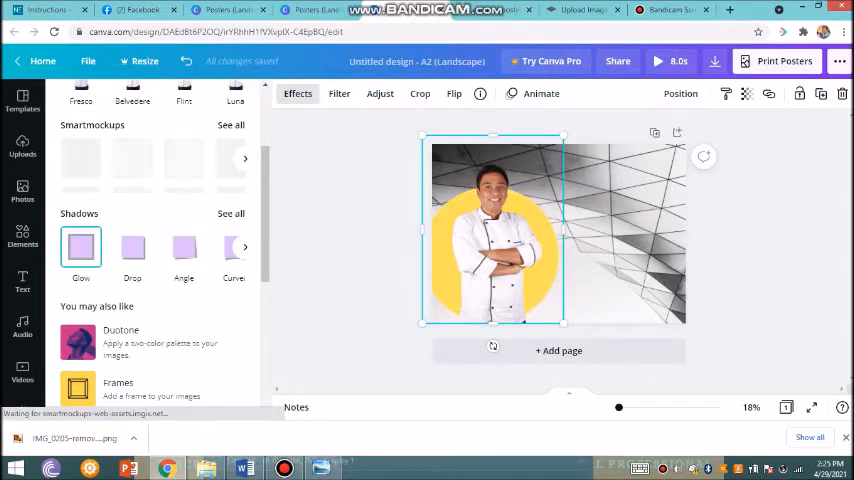
click(80, 248)
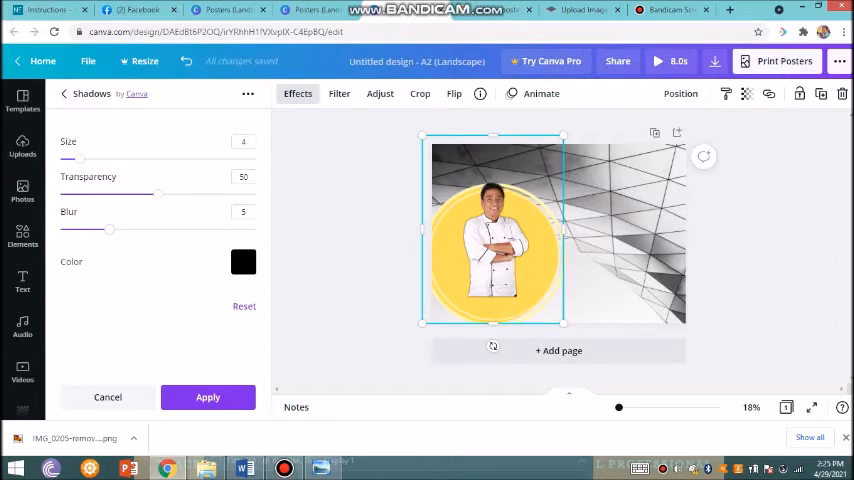
drag(70, 160, 134, 160)
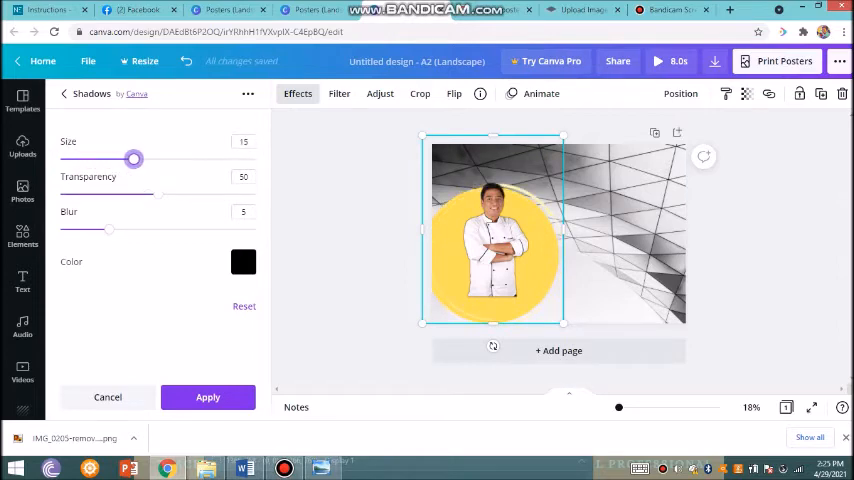
drag(134, 160, 152, 160)
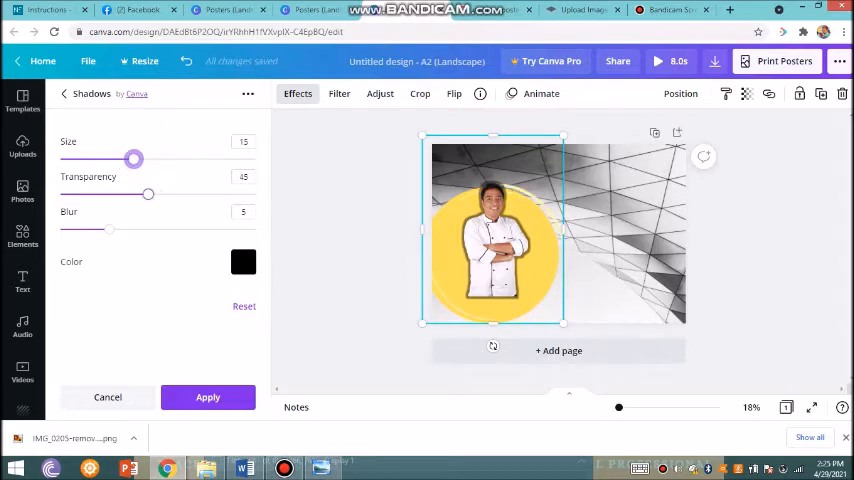
drag(148, 194, 146, 194)
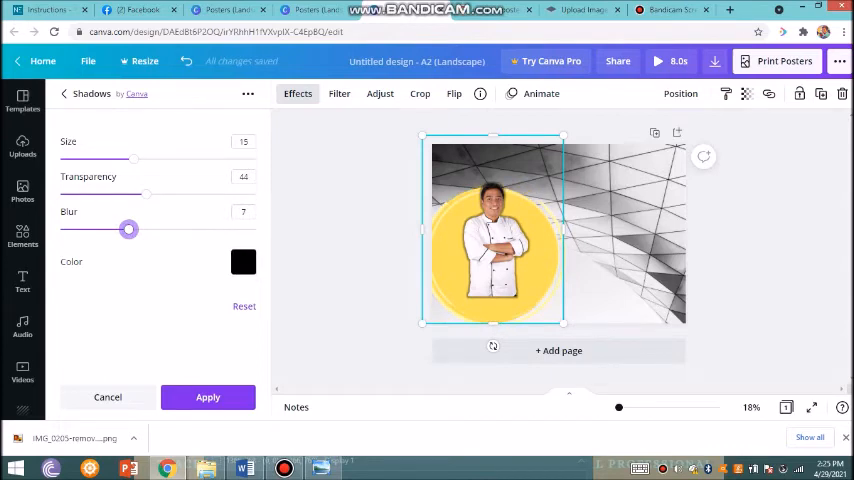
Try white and grey glow colours, settling on dark grey.
click(242, 262)
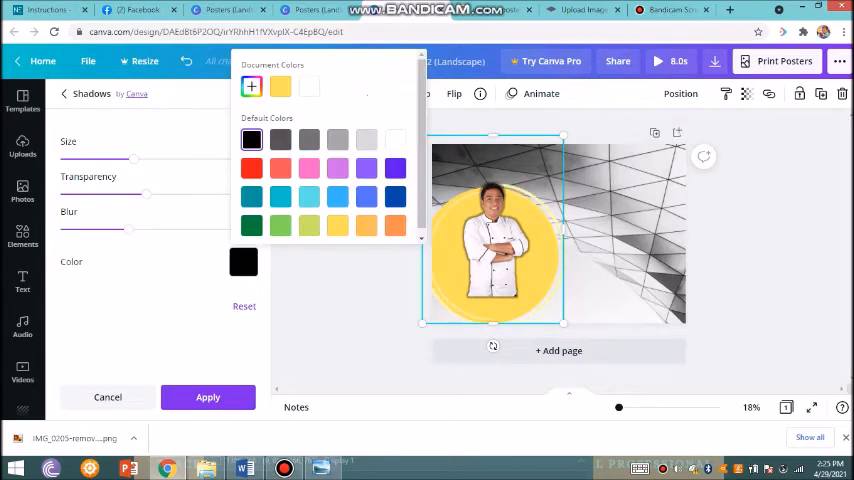
click(396, 140)
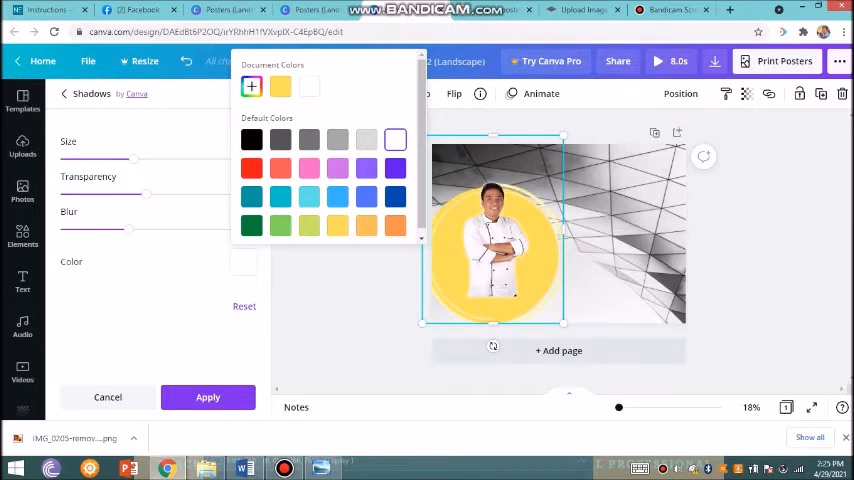
click(336, 140)
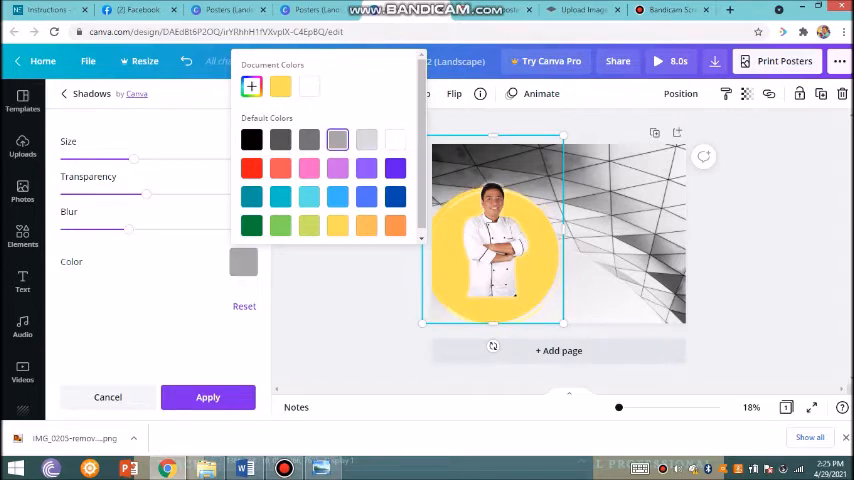
click(366, 140)
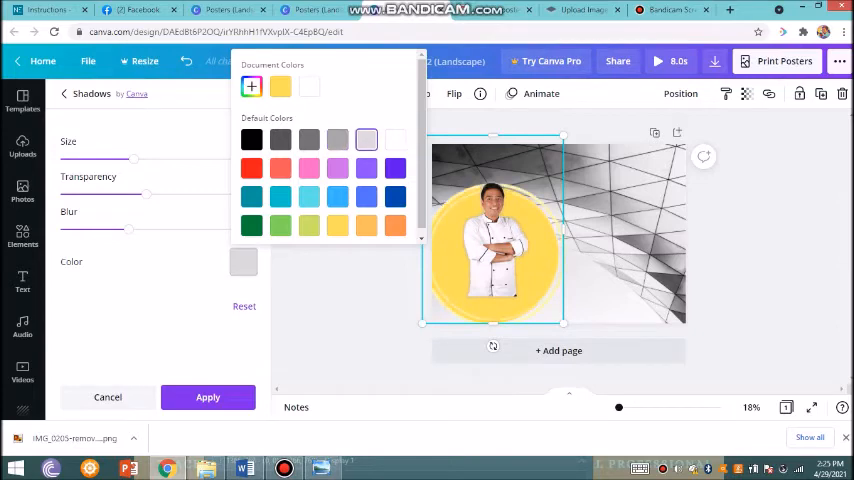
click(280, 140)
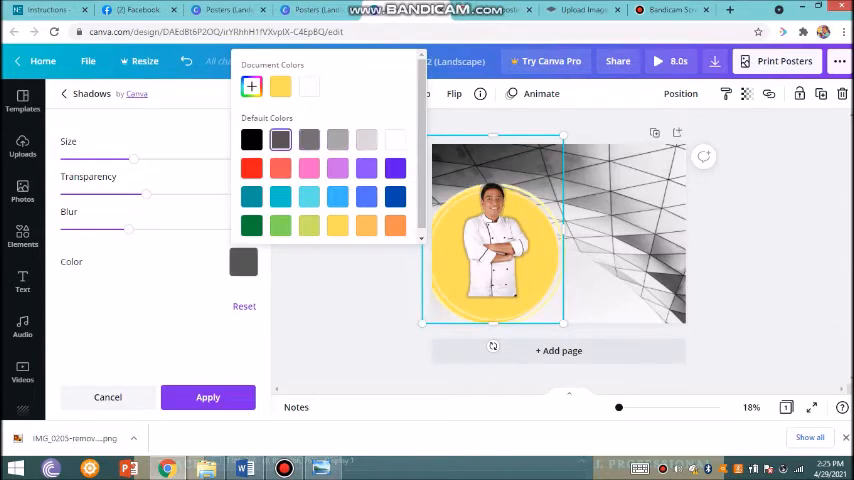
click(252, 140)
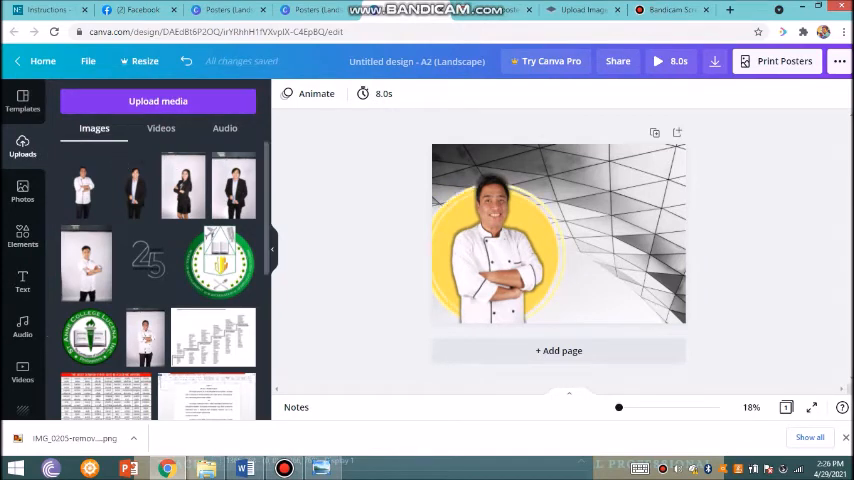
mouse_move(320, 468)
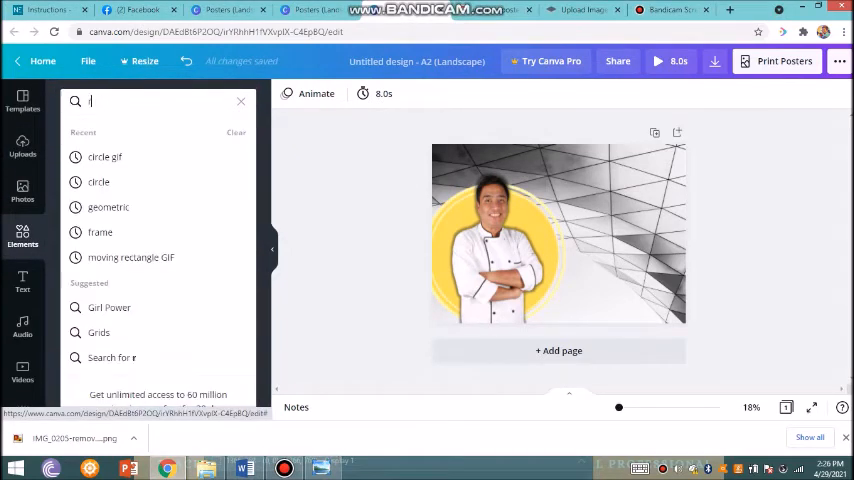
Make the rectangle over the photo white and search Elements for 'rectangle' shapes.
text(rectangle)
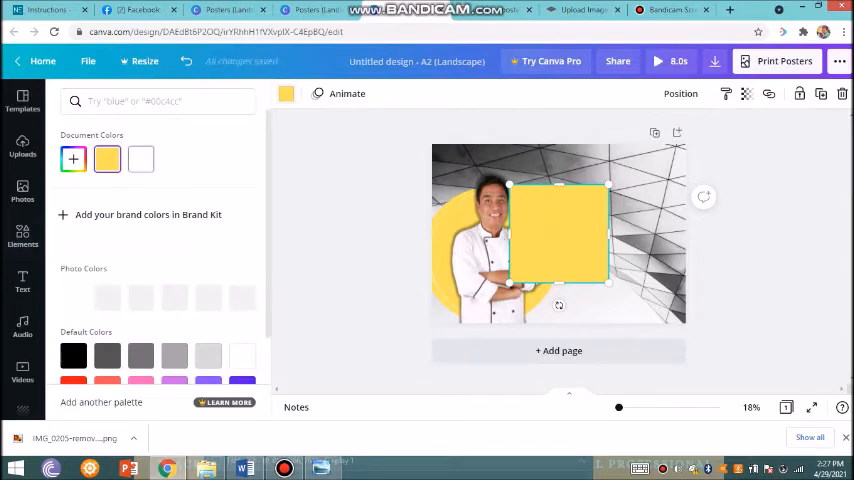
click(140, 160)
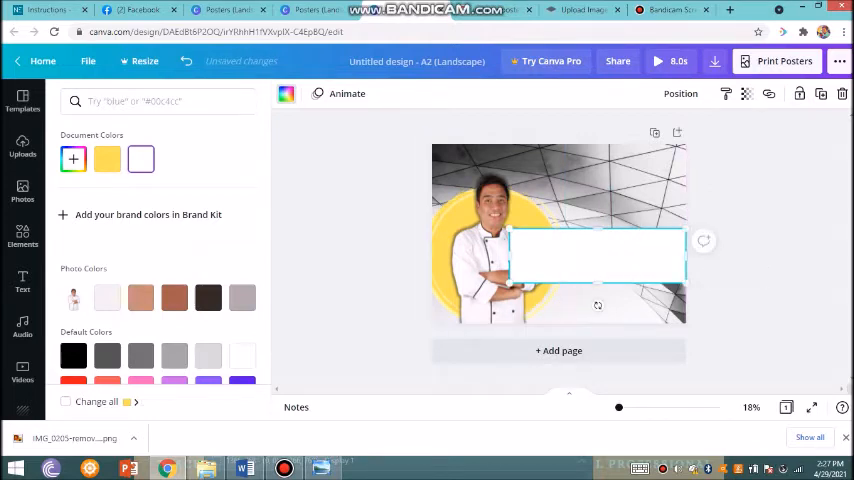
right_click(596, 256)
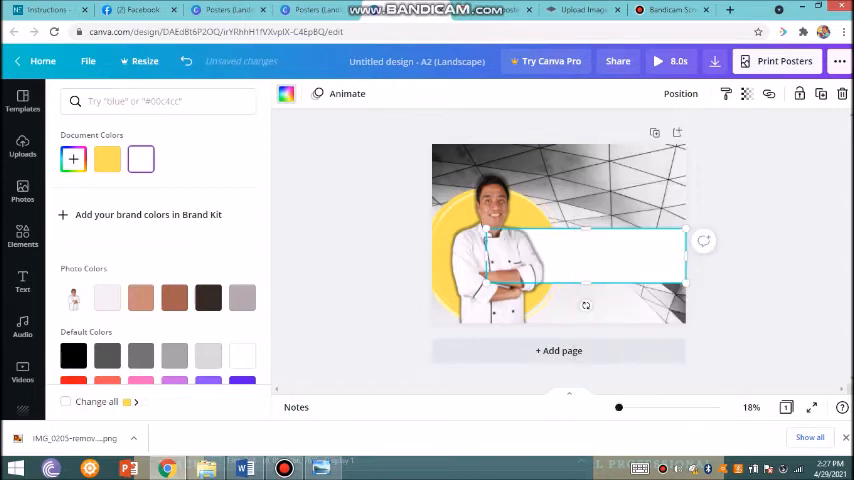
text(rectangle)
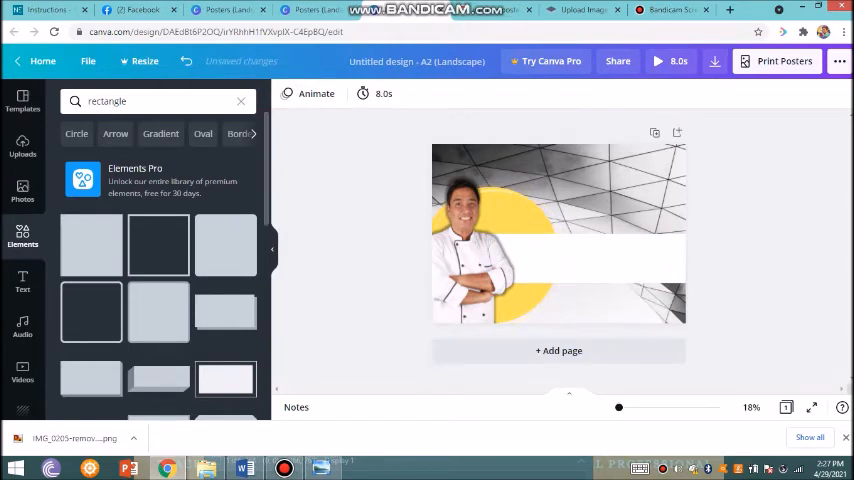
Add the uploaded school logos and place them small in the poster's top corners.
click(22, 144)
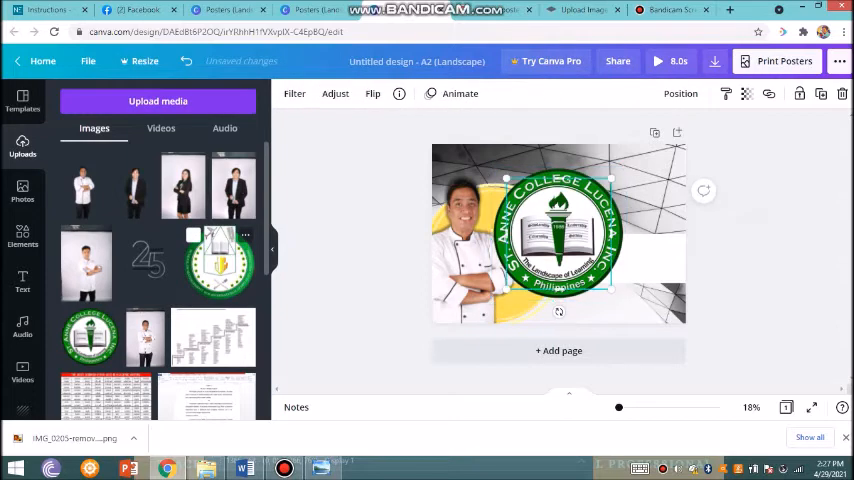
click(558, 232)
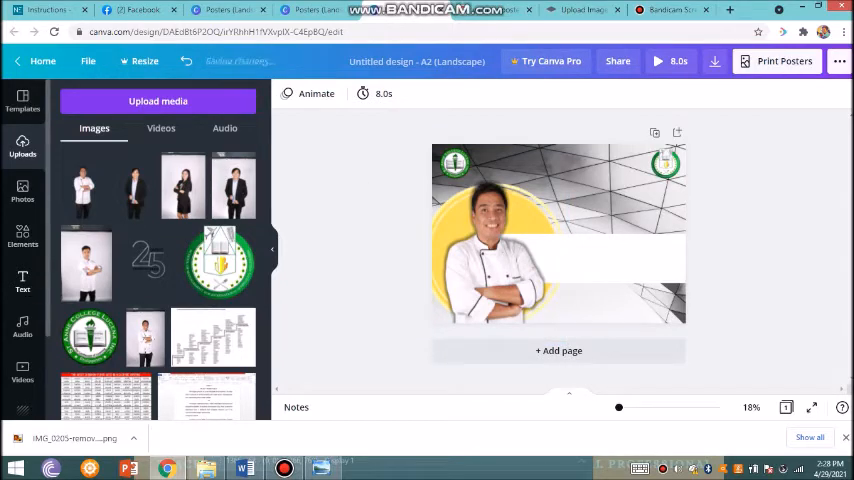
click(22, 282)
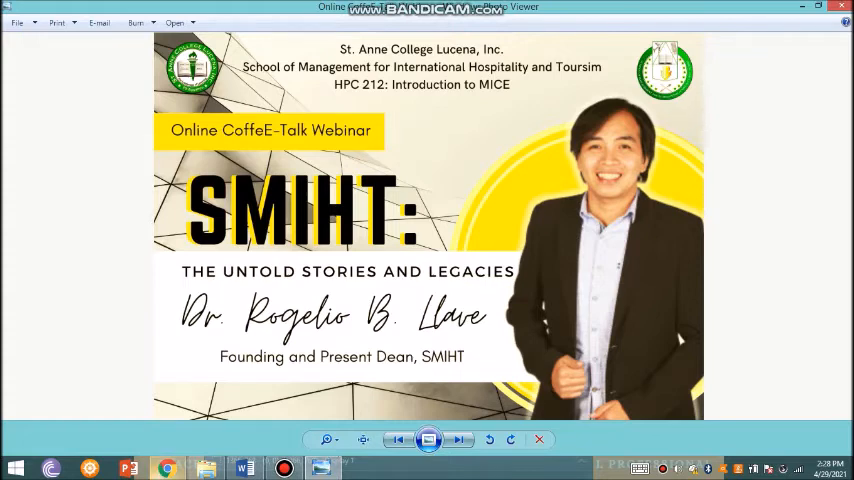
mouse_move(168, 468)
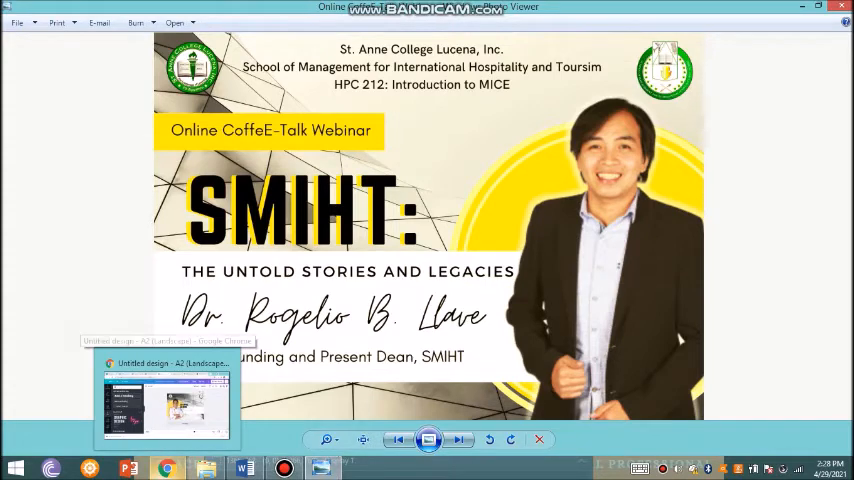
Return from the reference poster in Photo Viewer to the Canva design.
click(168, 404)
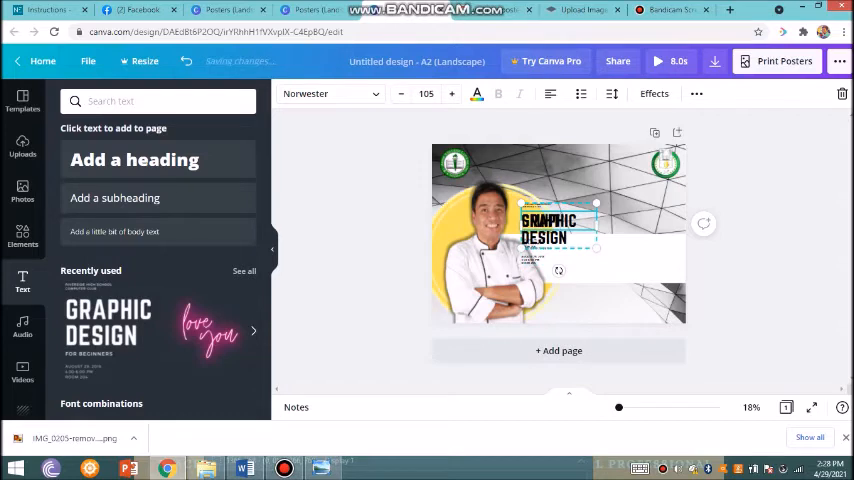
Add a styled heading-and-subtitle combination reading SMIHT on the right of the poster.
text(smiht)
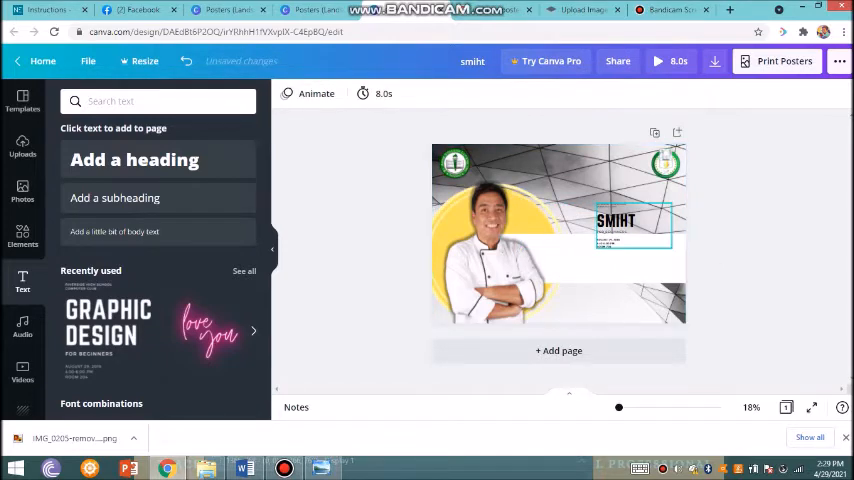
click(616, 222)
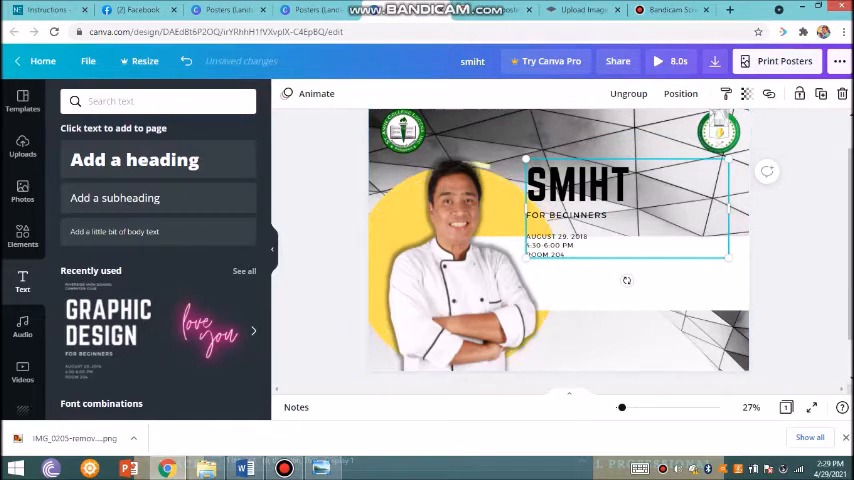
click(566, 214)
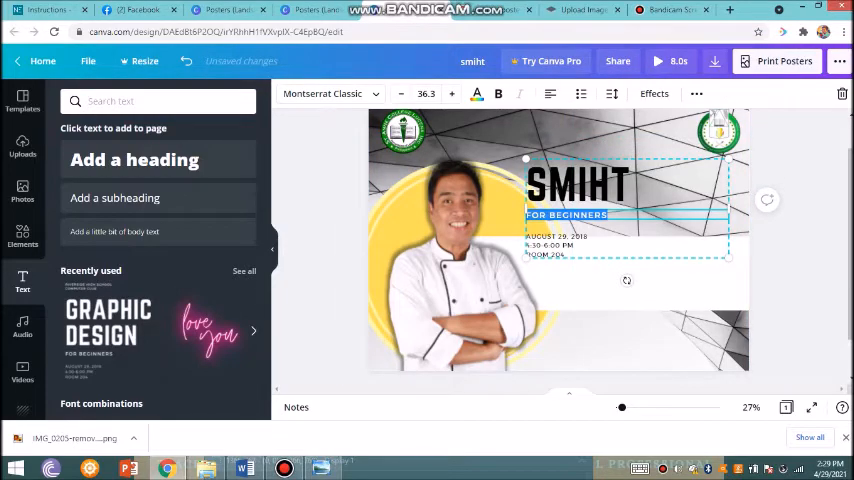
click(244, 468)
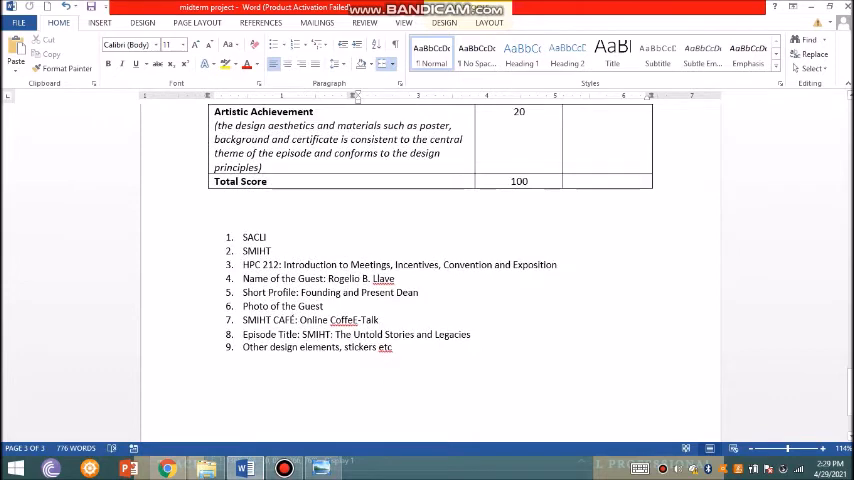
Retype the subtitle as THE UNTOLD STORIES AND LEGACIES and end the title with a colon.
double_click(444, 334)
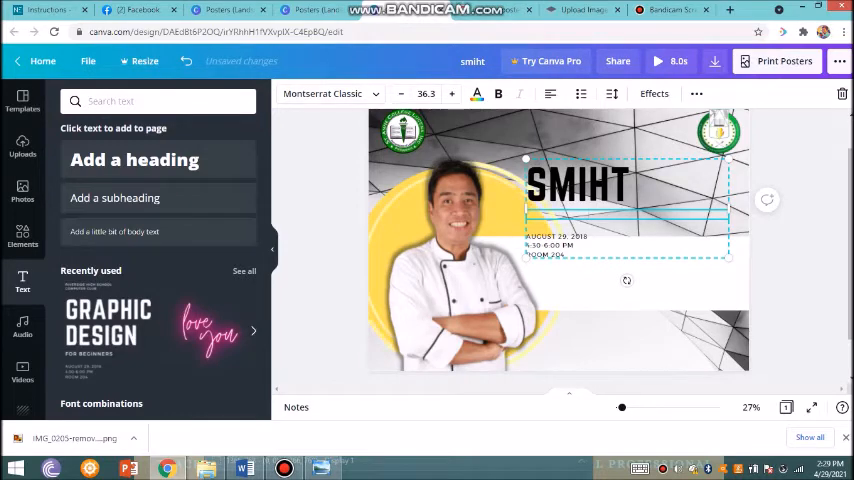
text(THE UNTOLD STORIES AND LEGACIES)
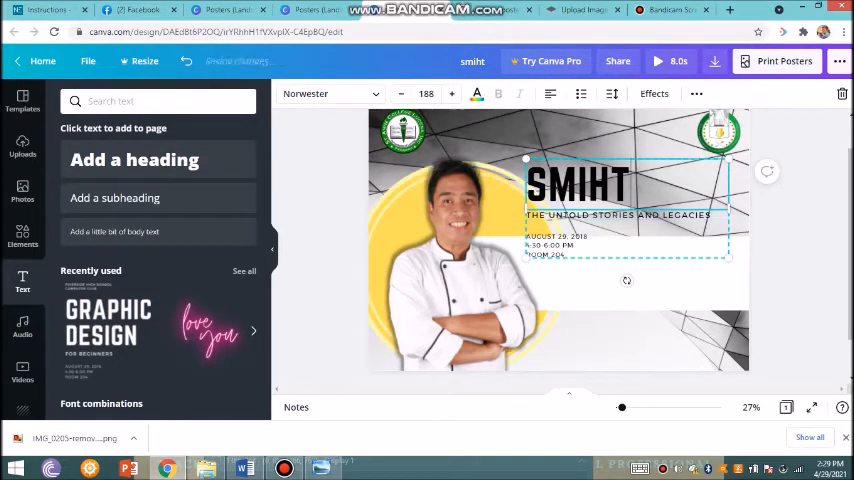
text(:)
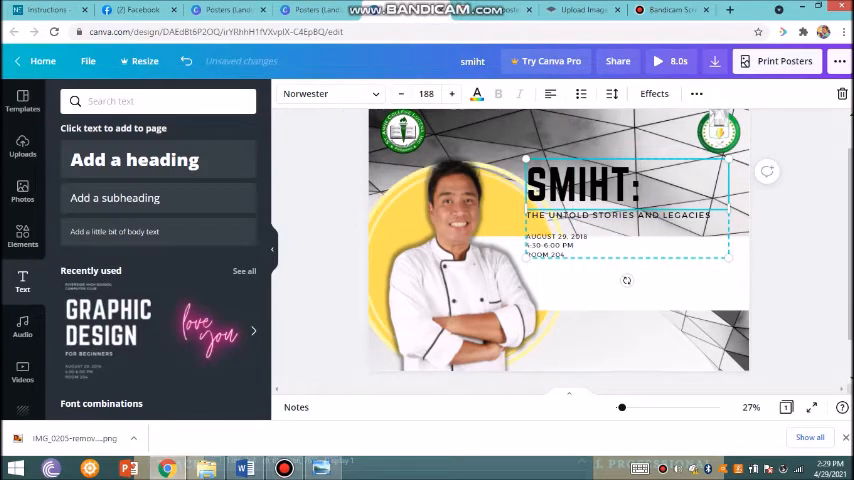
mouse_move(244, 468)
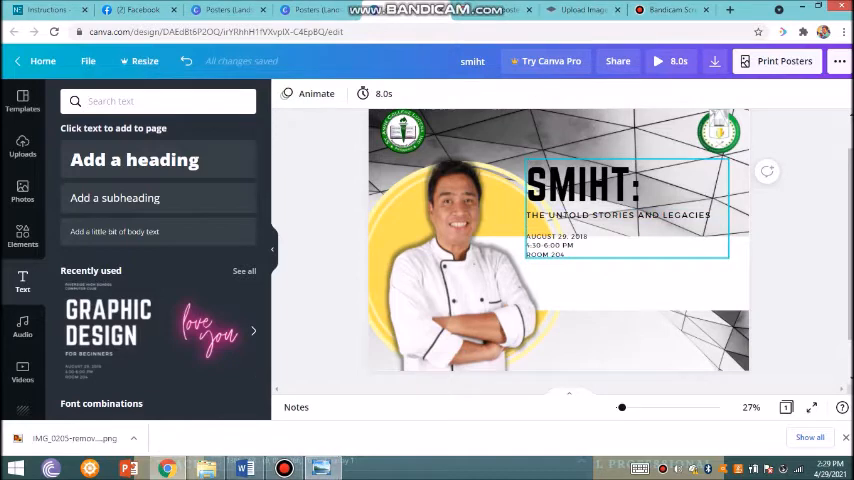
click(620, 230)
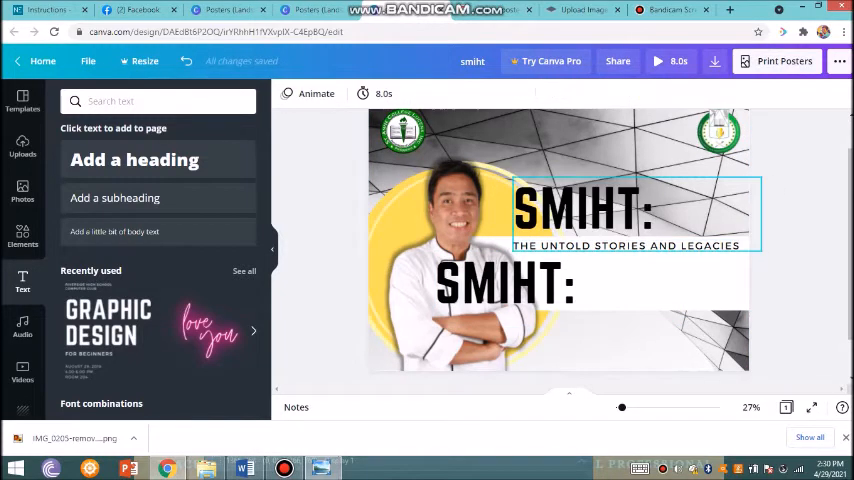
Enlarge the SMIHT: title above the subtitle and remove the duplicate title and date lines.
click(636, 214)
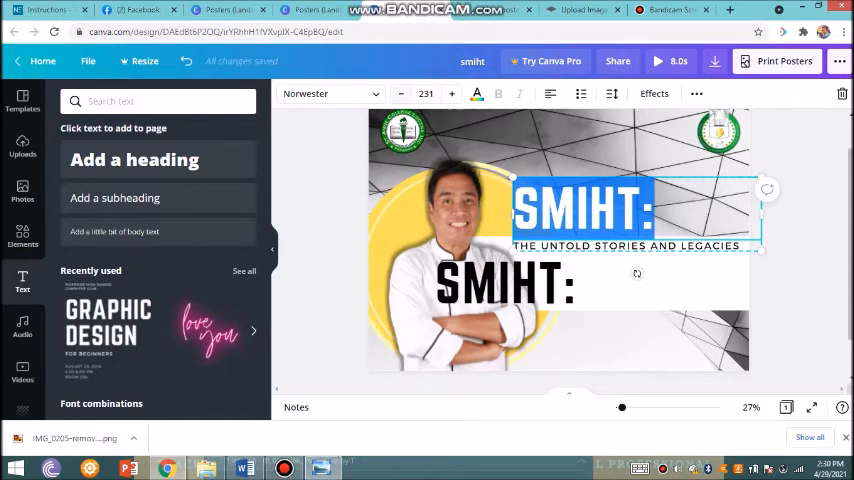
click(476, 92)
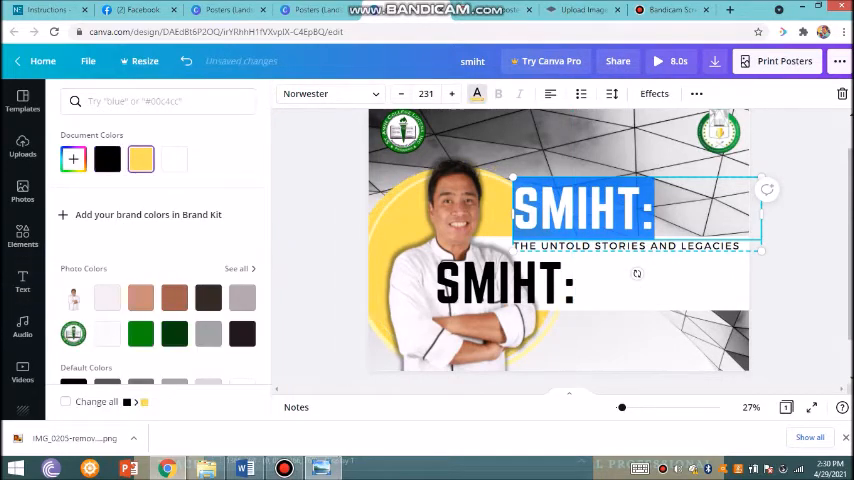
click(22, 284)
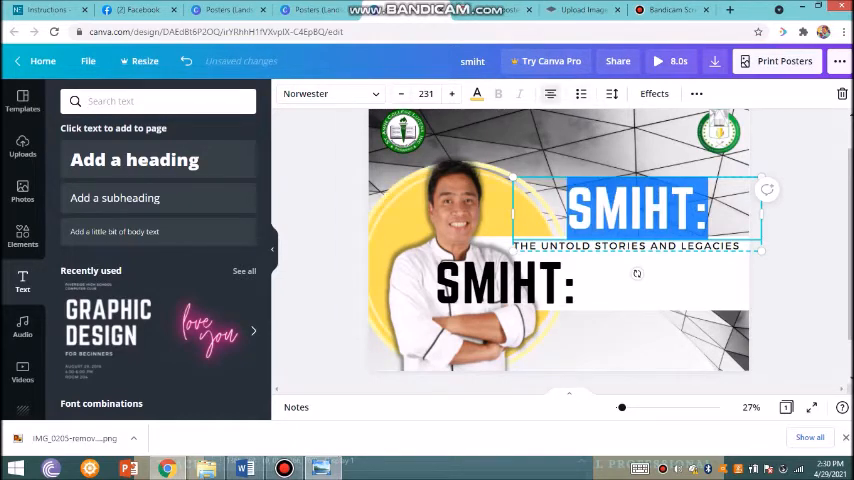
drag(610, 208, 690, 208)
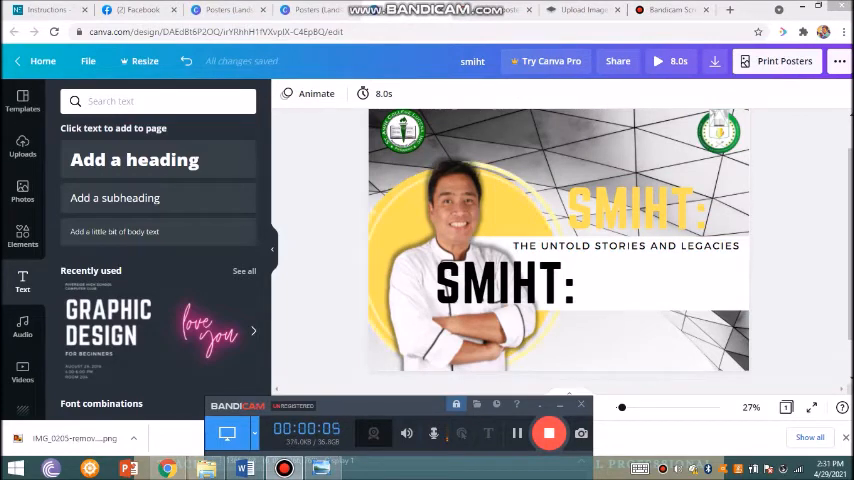
click(630, 210)
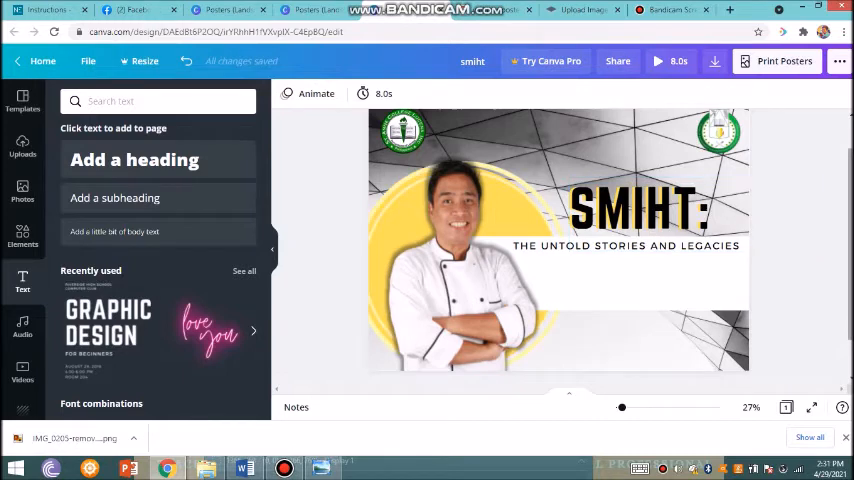
scroll(down, 3)
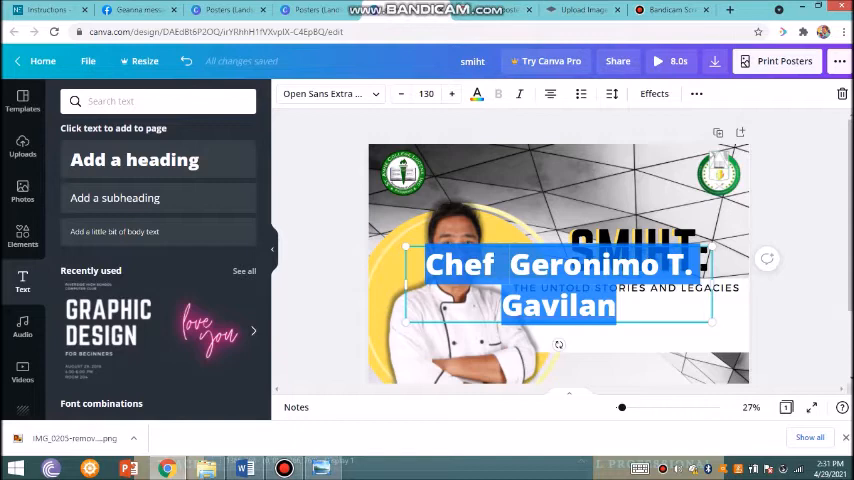
drag(558, 284, 564, 348)
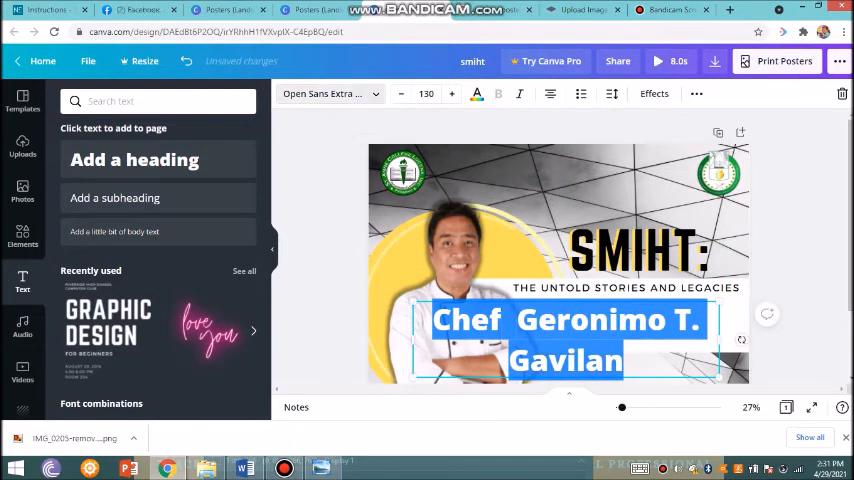
click(328, 92)
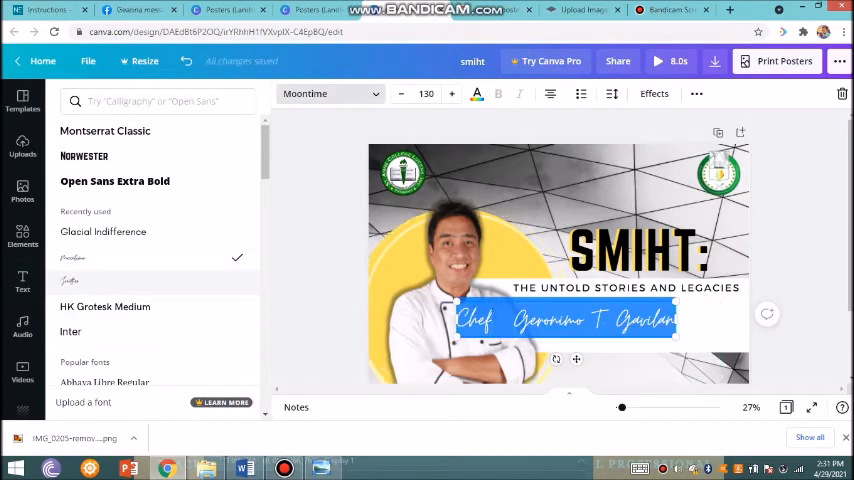
click(68, 280)
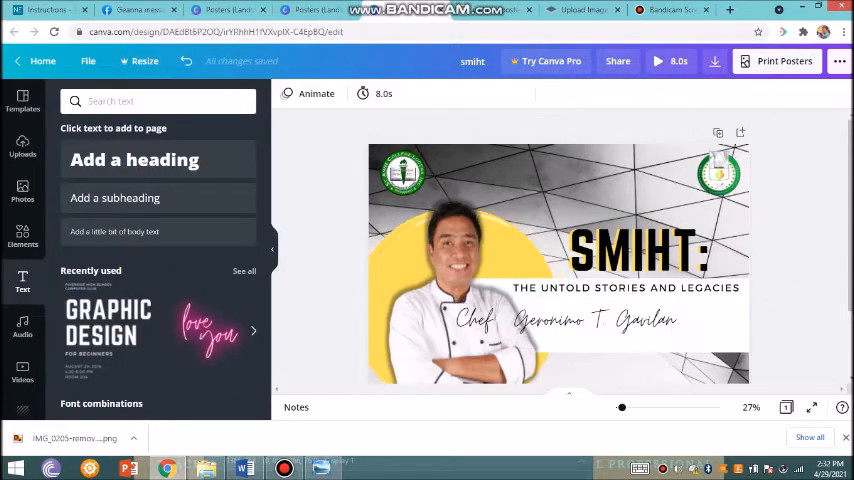
click(584, 318)
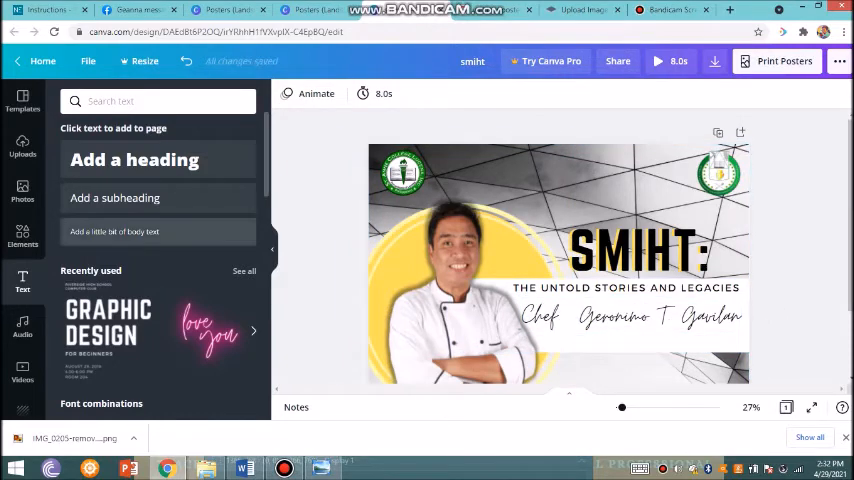
click(114, 196)
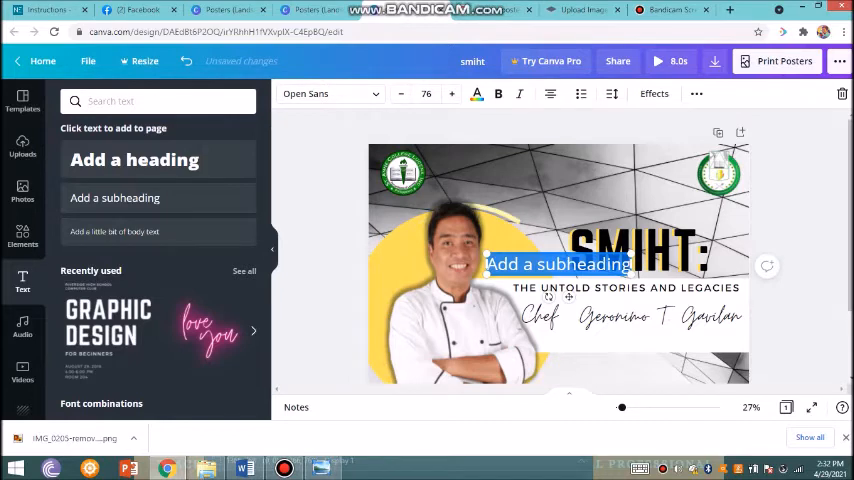
Place the 'Asst. Dean, SMIHT.' line beneath the chef's name and shrink it to size 53.
drag(556, 264, 630, 340)
text(Asst. Dean,)
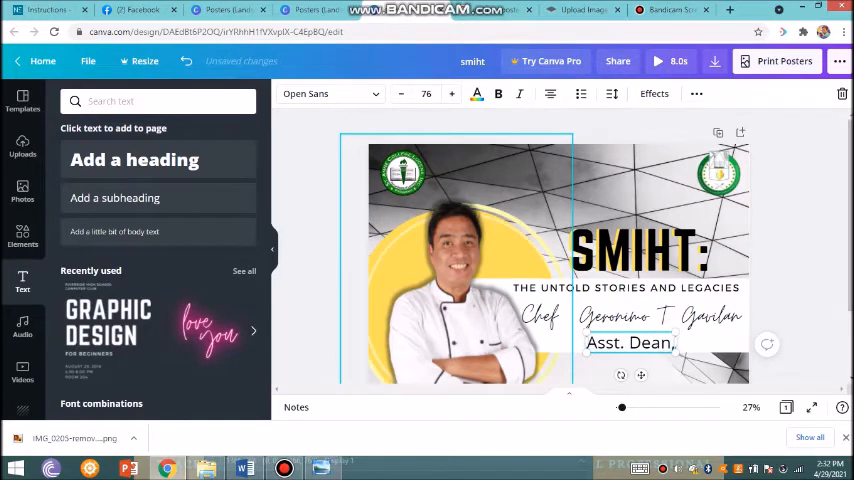
text(S)
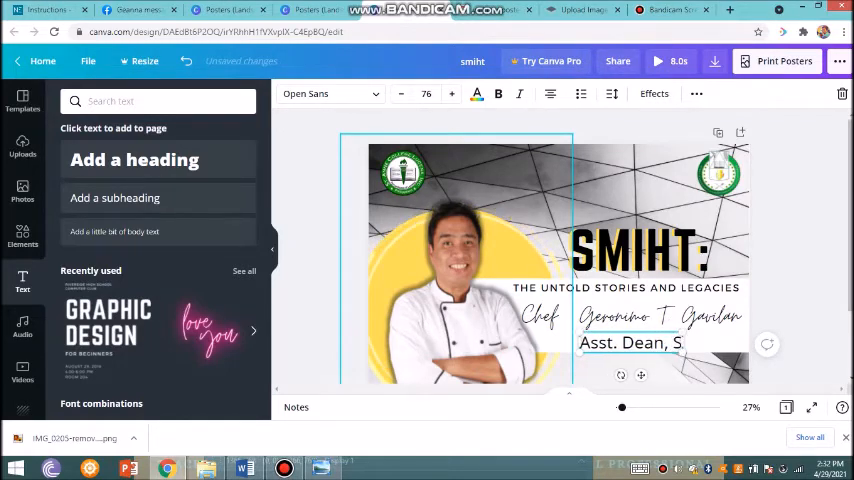
text(MIHT.)
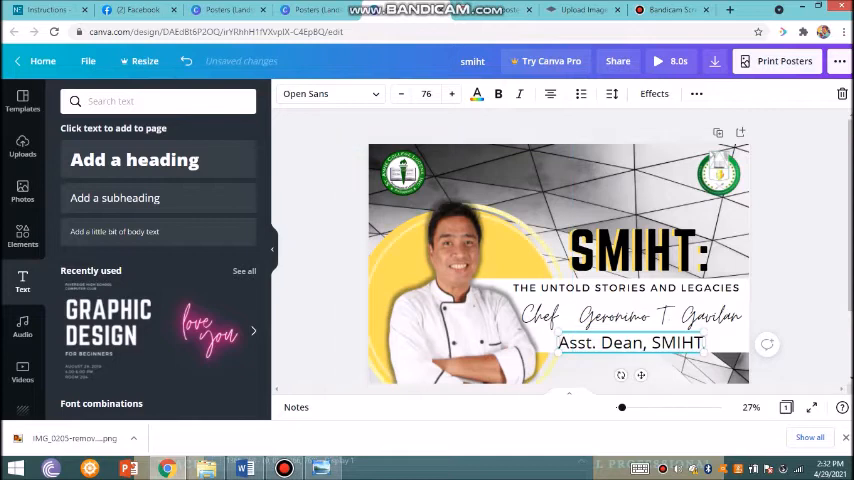
triple_click(630, 342)
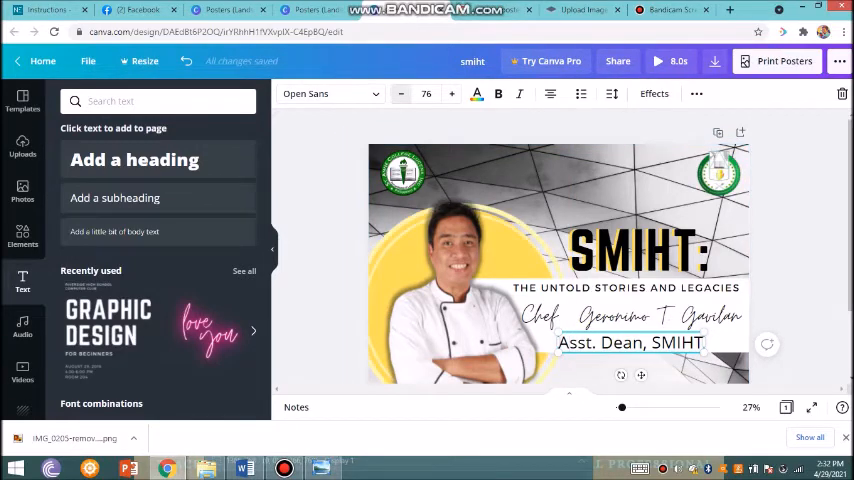
click(400, 92)
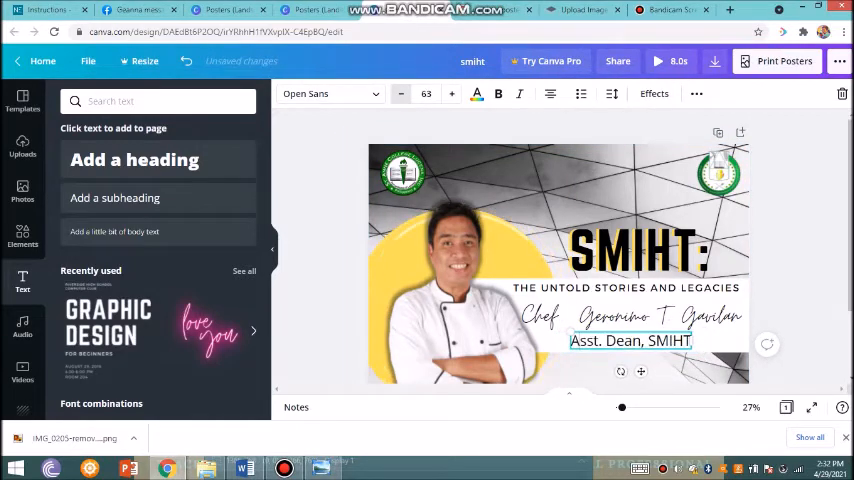
click(400, 92)
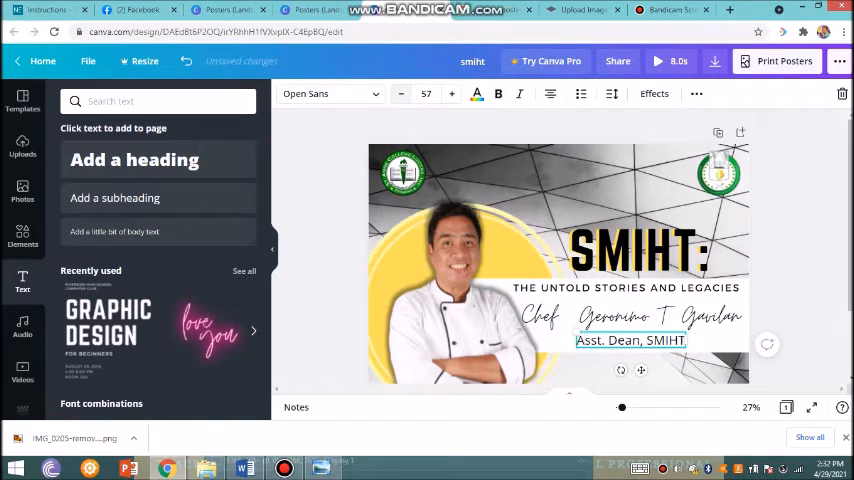
click(400, 92)
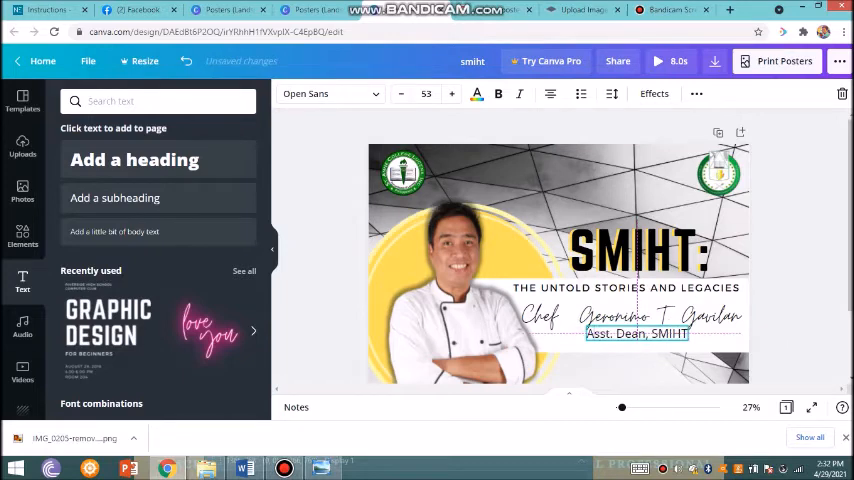
Set the Asst. Dean line in the Glacial Indifference font and finish editing it.
click(636, 340)
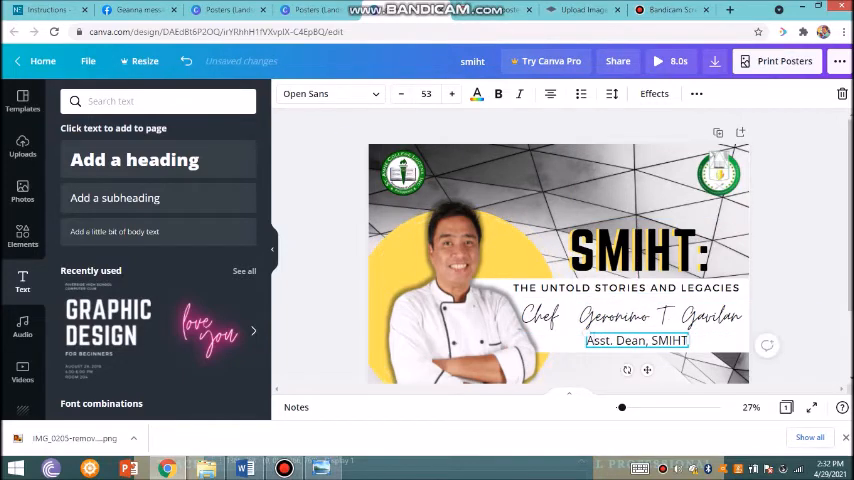
click(330, 92)
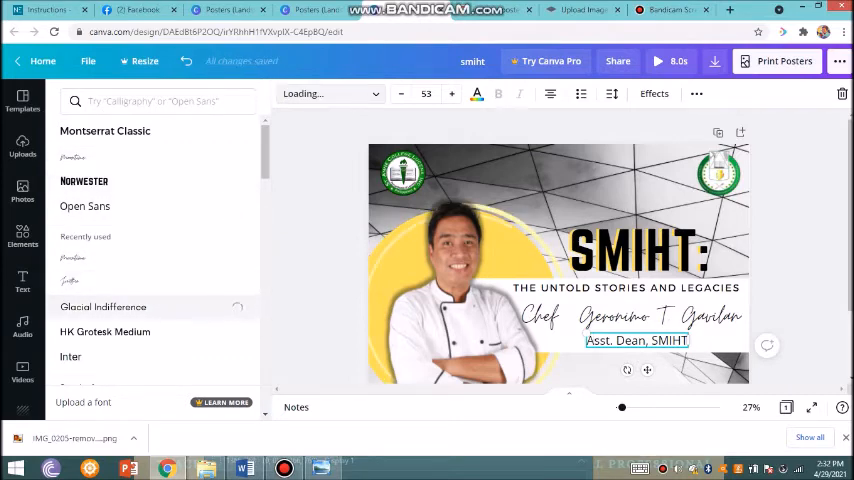
click(104, 308)
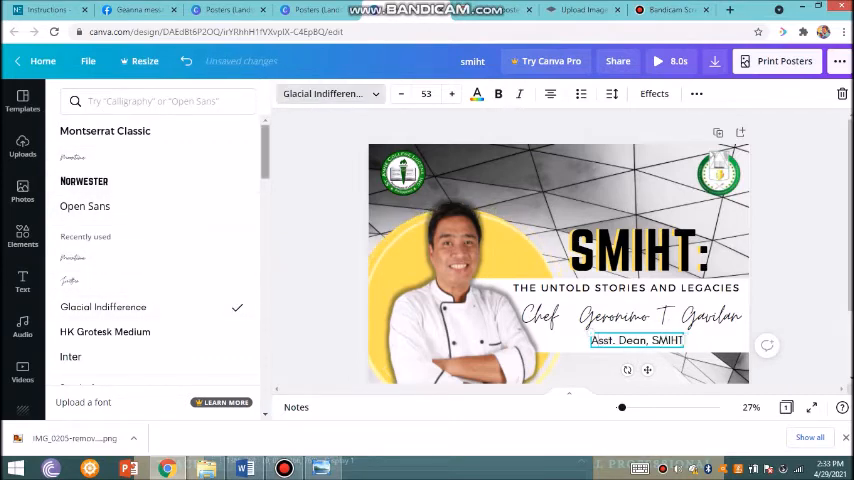
click(22, 282)
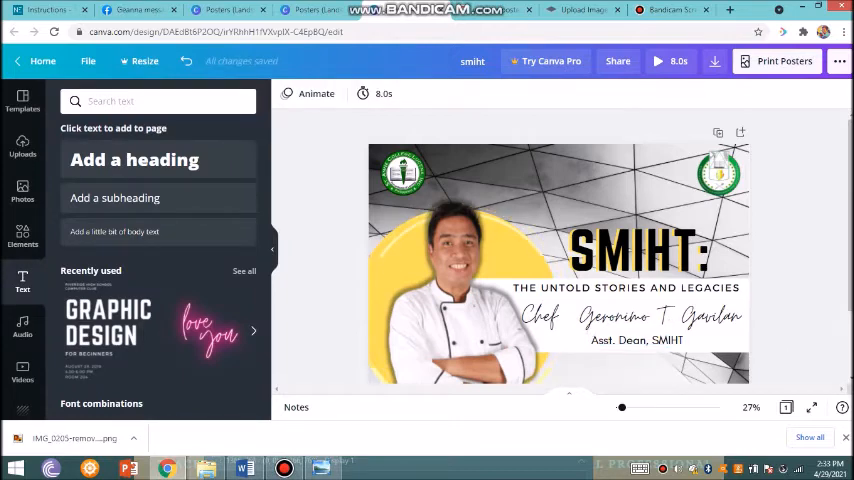
click(456, 264)
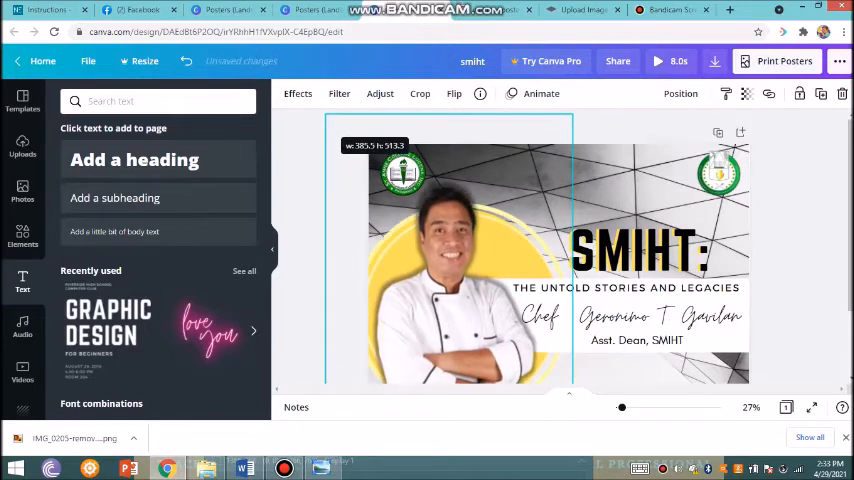
Add a small header at the poster's top naming St. Anne College Lucena, Inc. and its School of Management.
click(114, 196)
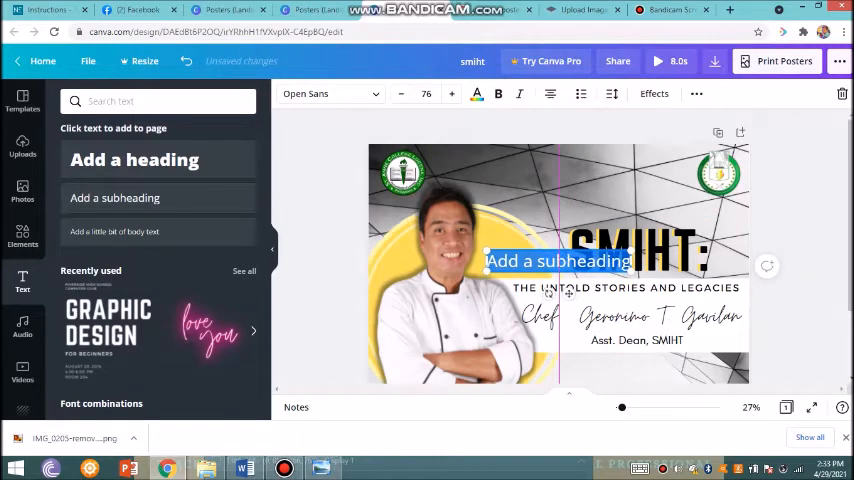
drag(558, 260, 520, 160)
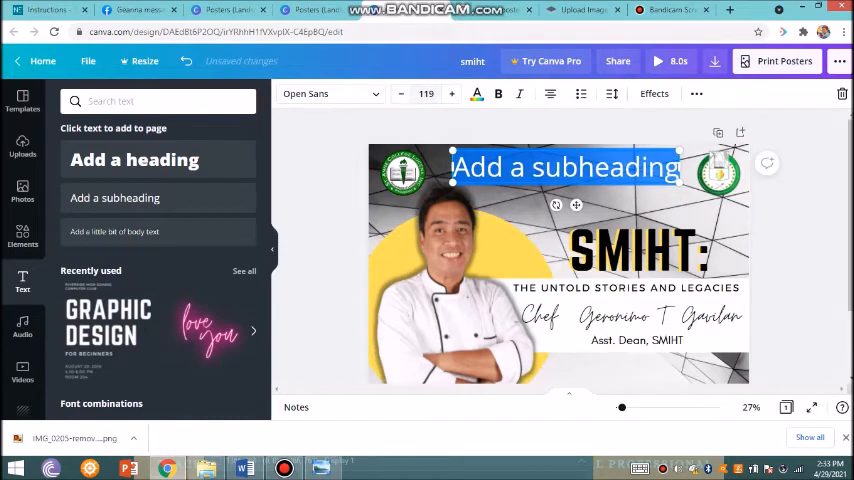
click(426, 92)
text(50)
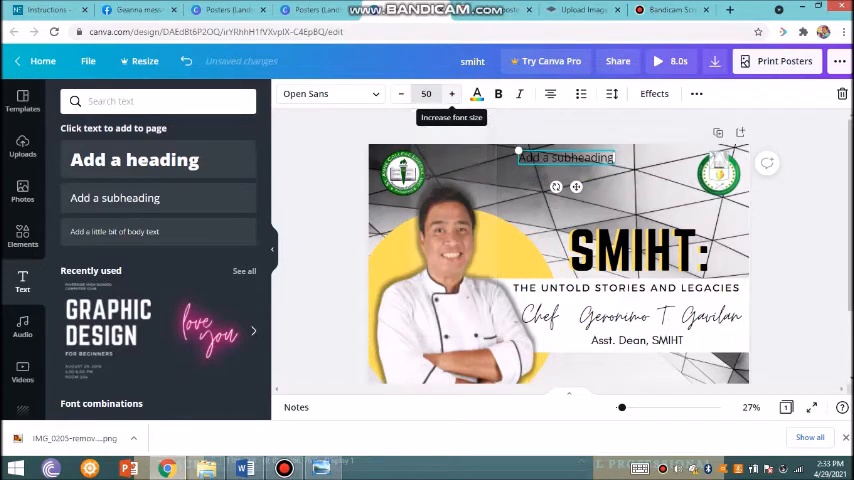
click(244, 468)
text(St. Anne College Lucena, Inc. )
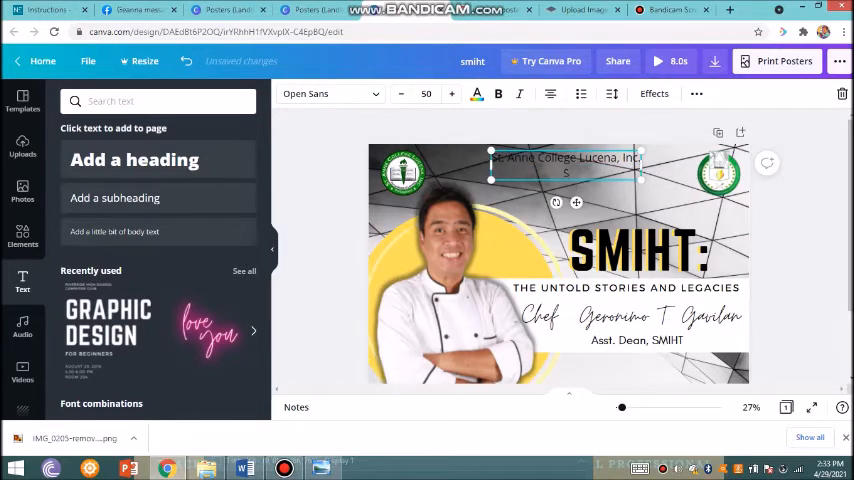
text(School of Management for International Hospitality nad Tour)
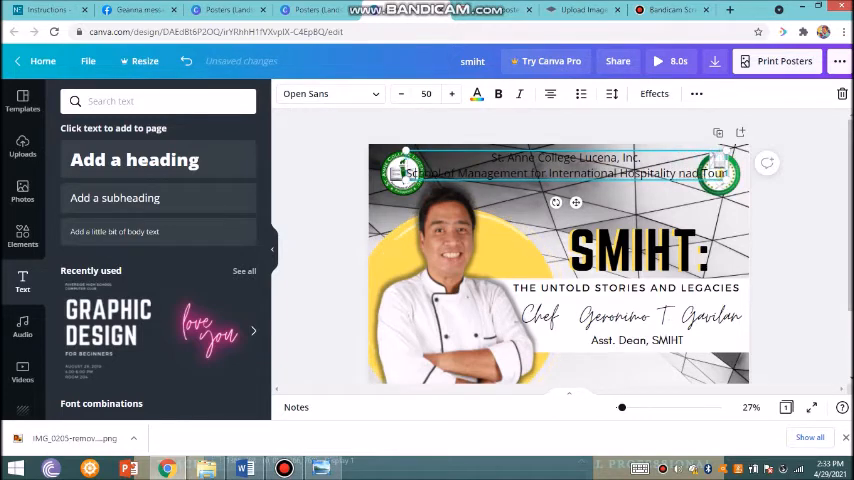
text(ism)
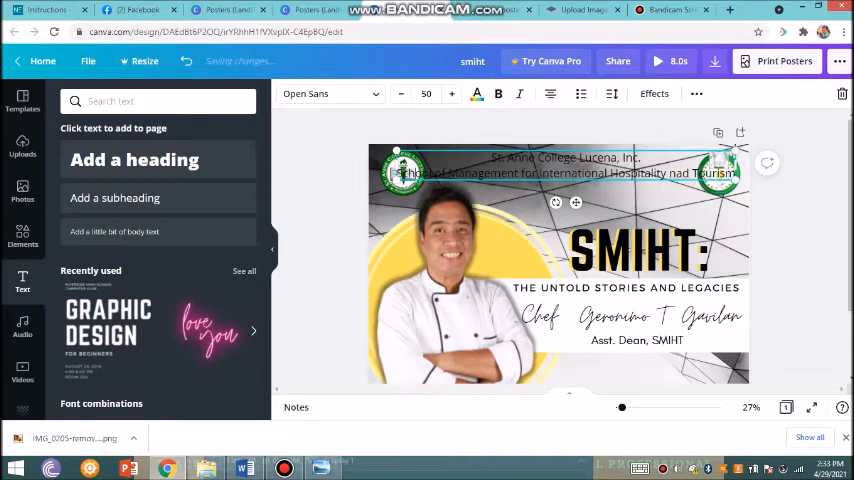
click(400, 92)
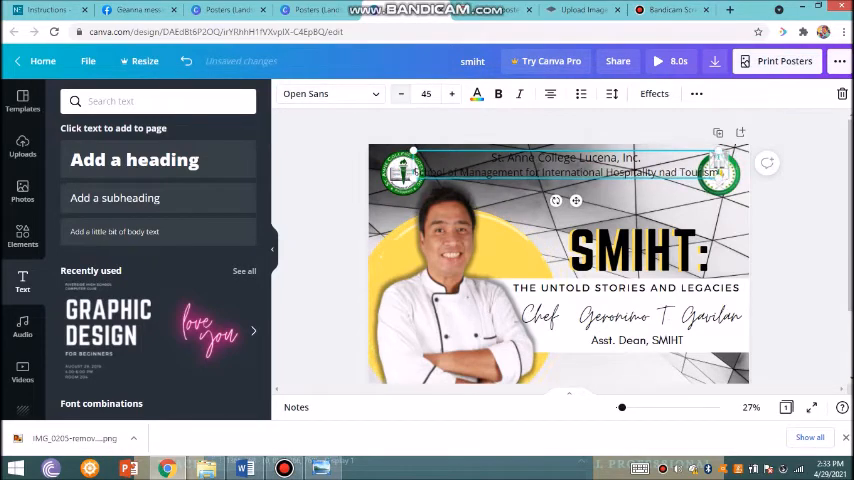
click(400, 92)
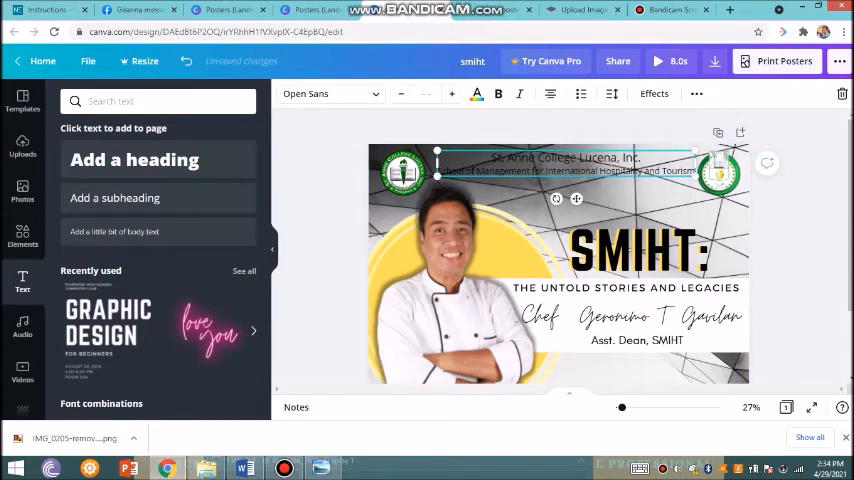
Review the header wording and colour the header text black.
double_click(550, 158)
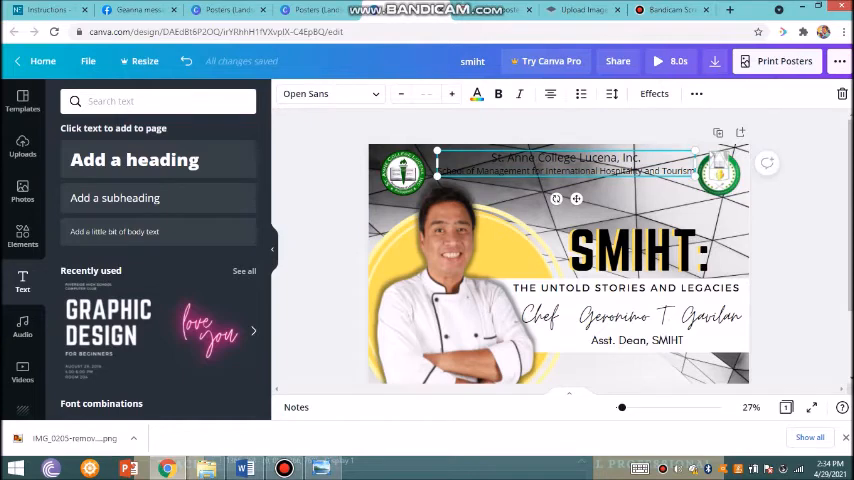
double_click(556, 158)
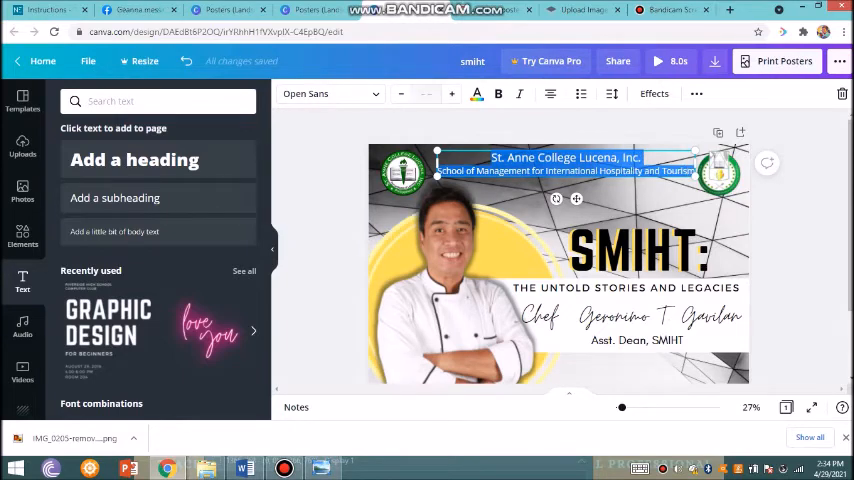
click(476, 92)
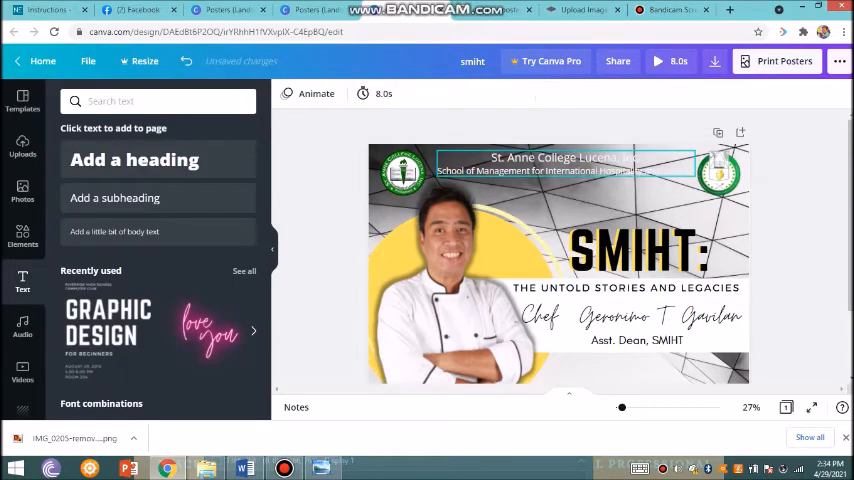
click(560, 164)
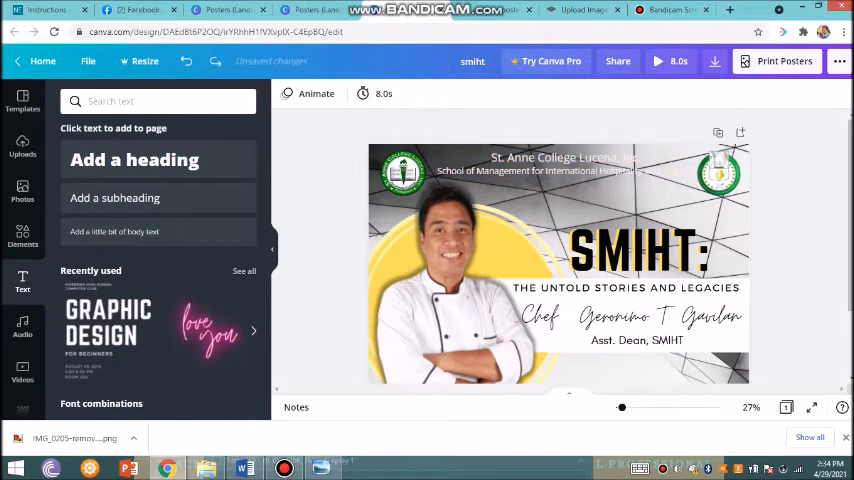
click(560, 164)
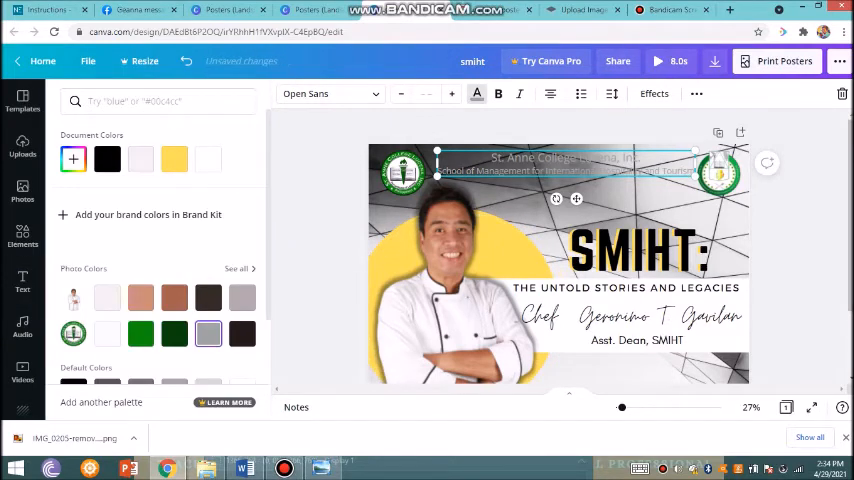
click(108, 160)
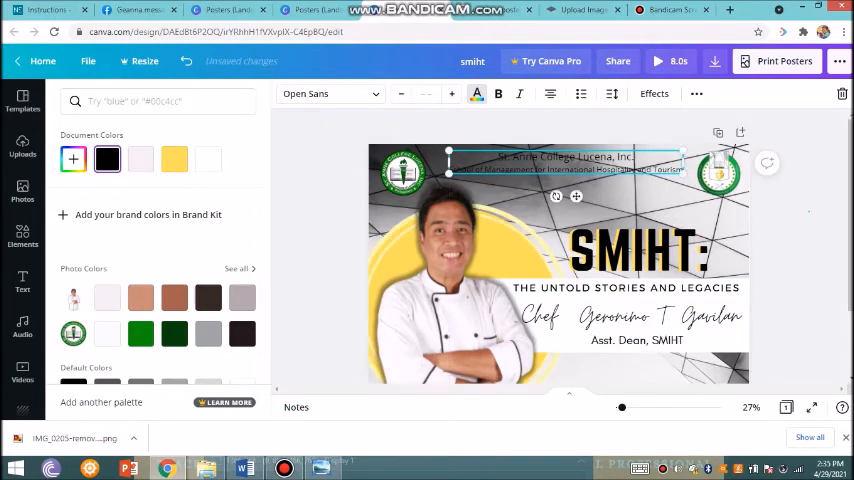
click(22, 284)
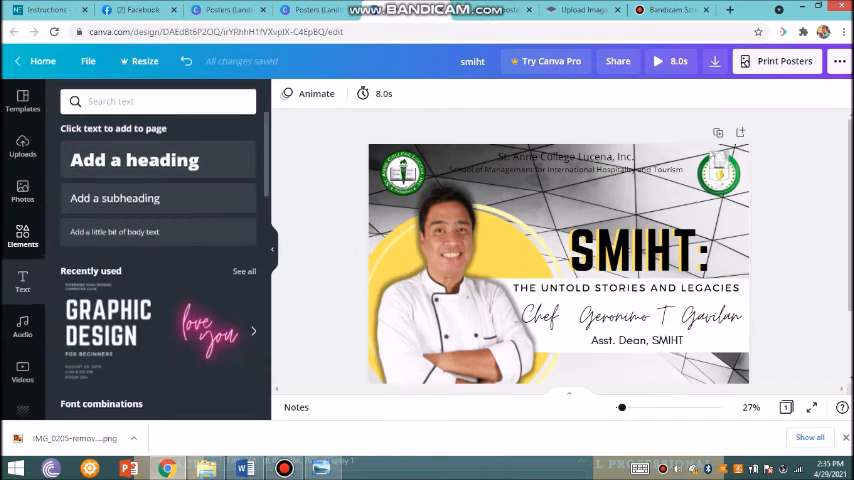
text(rectangle)
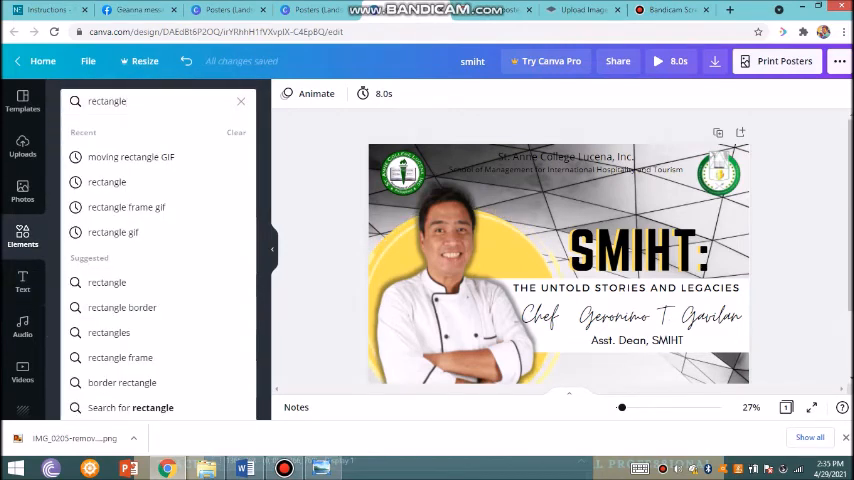
key(Return)
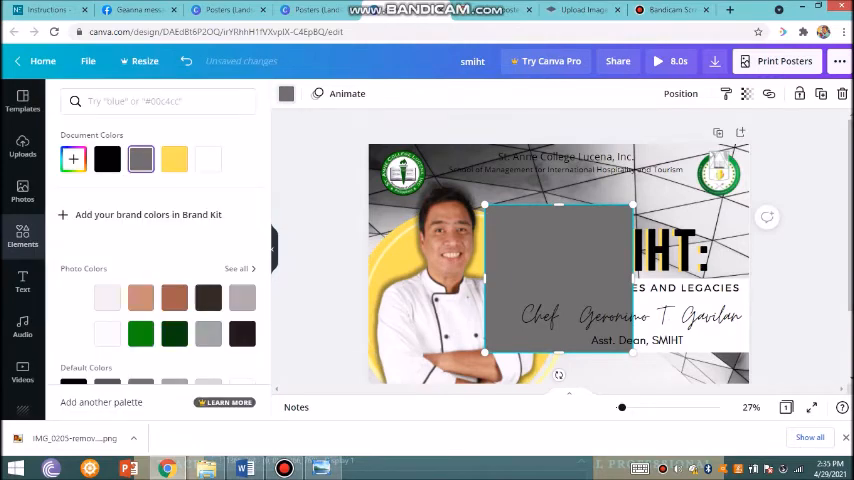
click(174, 160)
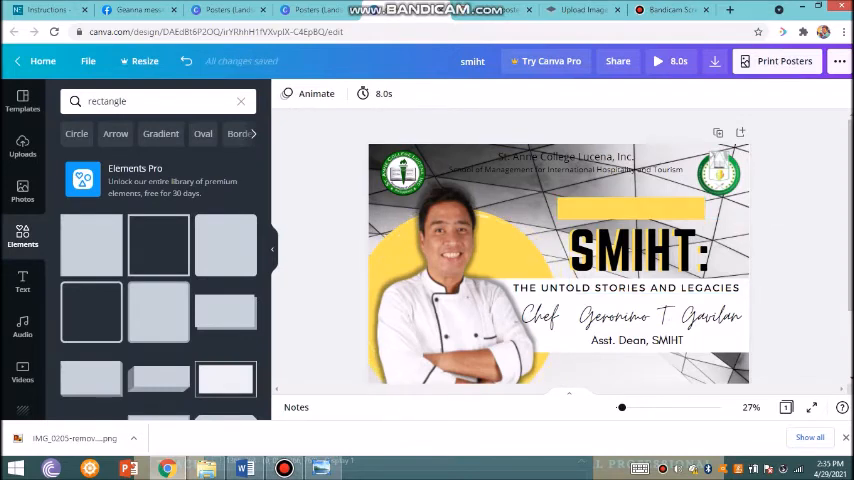
click(22, 282)
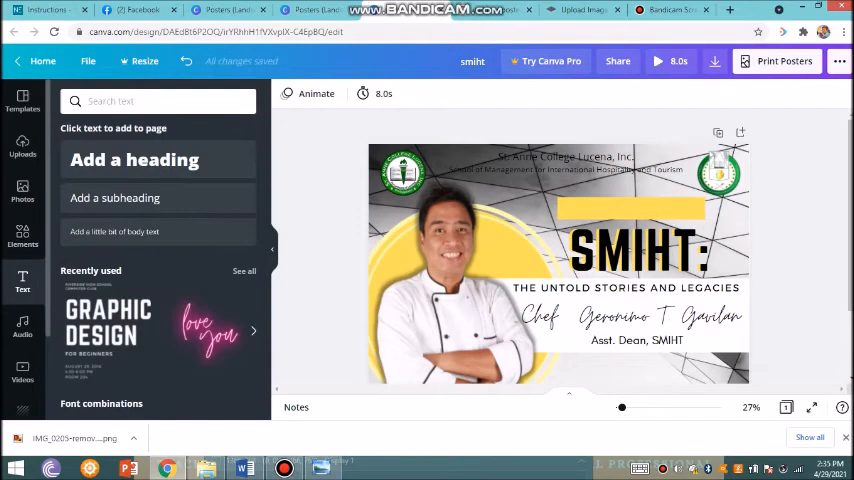
Add a small 'Online CoffeeE-Talk Webinar' label above the SMIHT: title.
click(114, 196)
text(Online CoffeeE-Talk Webinar)
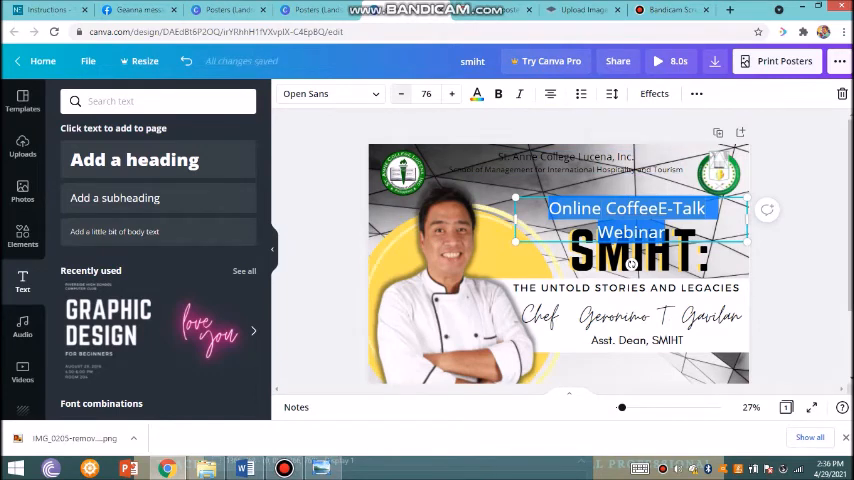
click(400, 92)
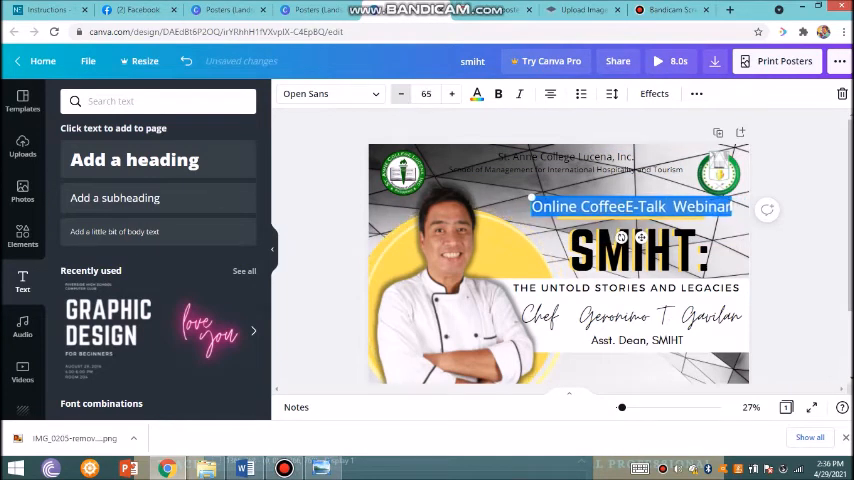
click(400, 92)
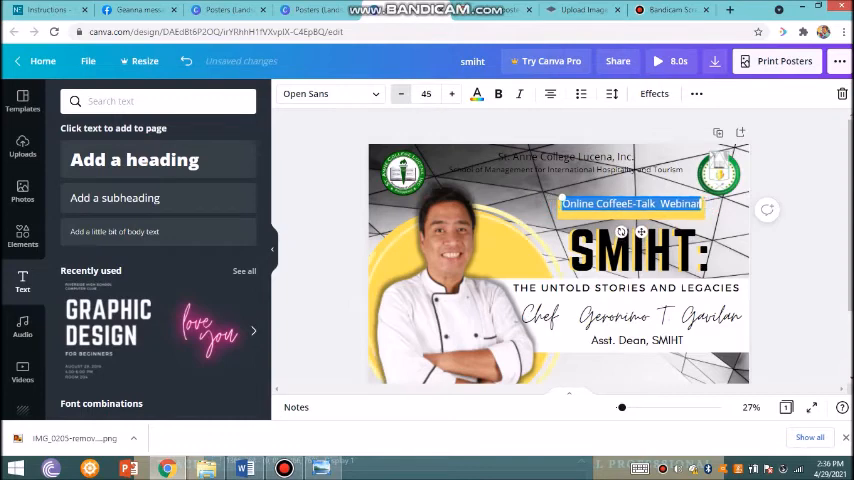
click(400, 92)
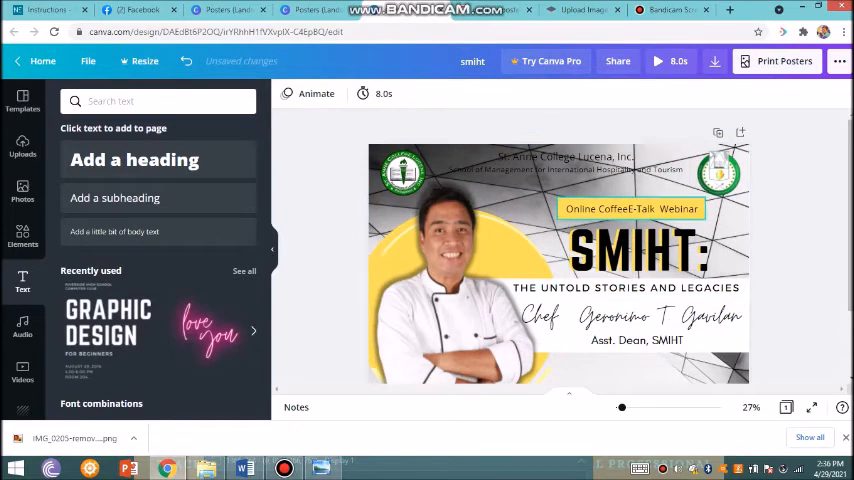
click(632, 208)
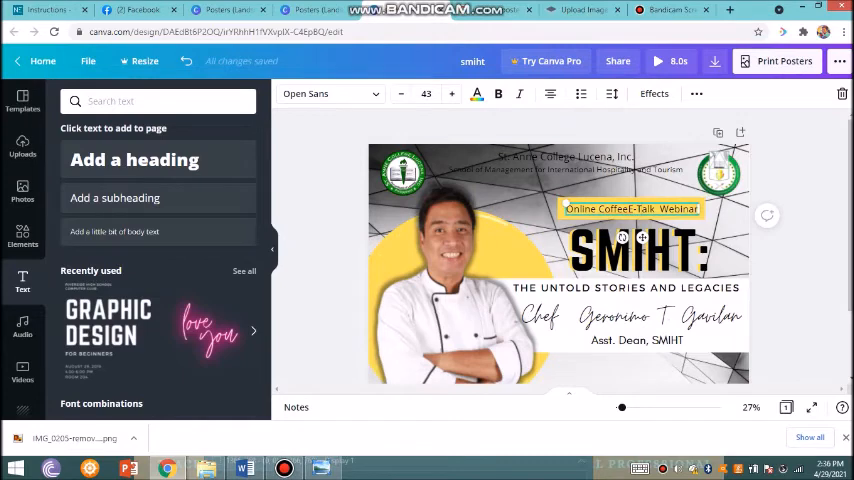
Set the webinar label in the Glacial Indifference font.
click(330, 92)
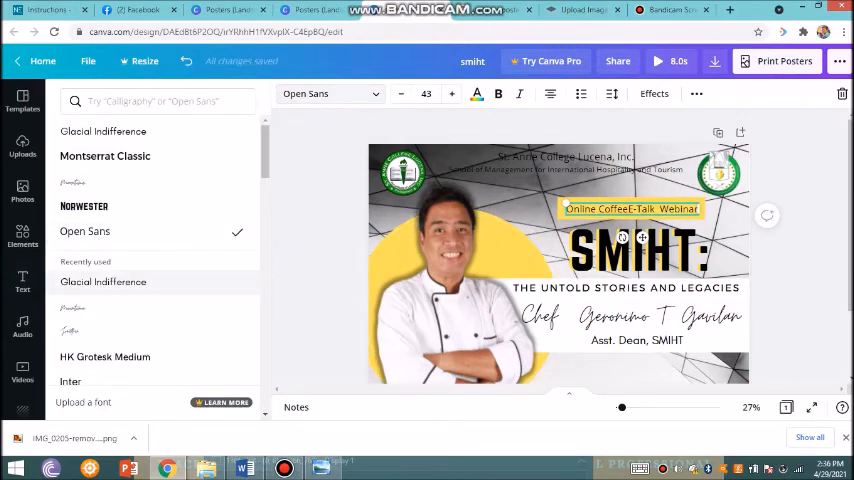
click(104, 280)
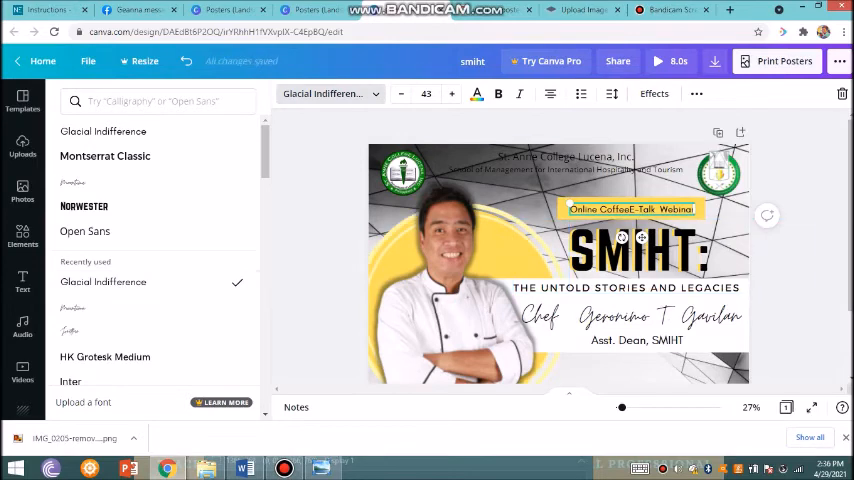
click(22, 280)
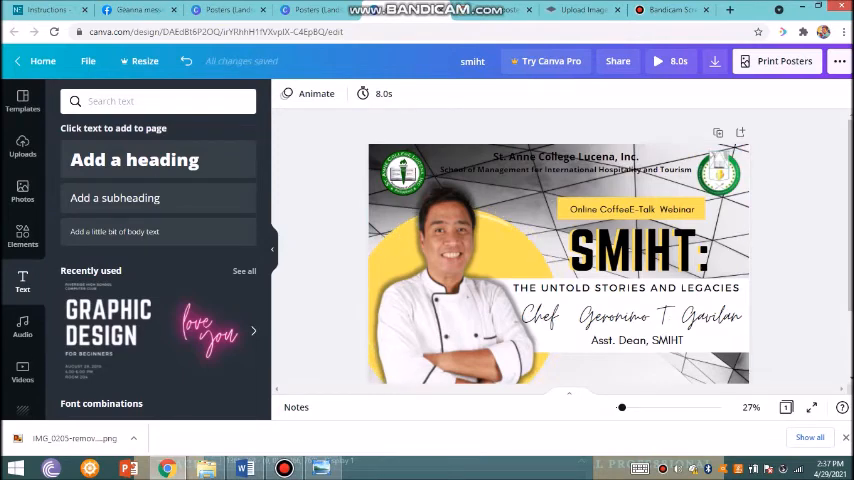
Apply a Glow shadow effect to the top-left school logo.
click(402, 170)
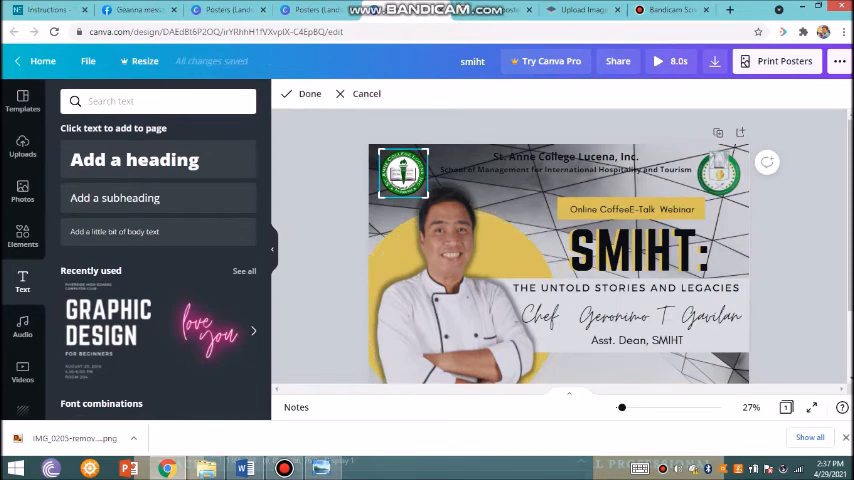
click(404, 172)
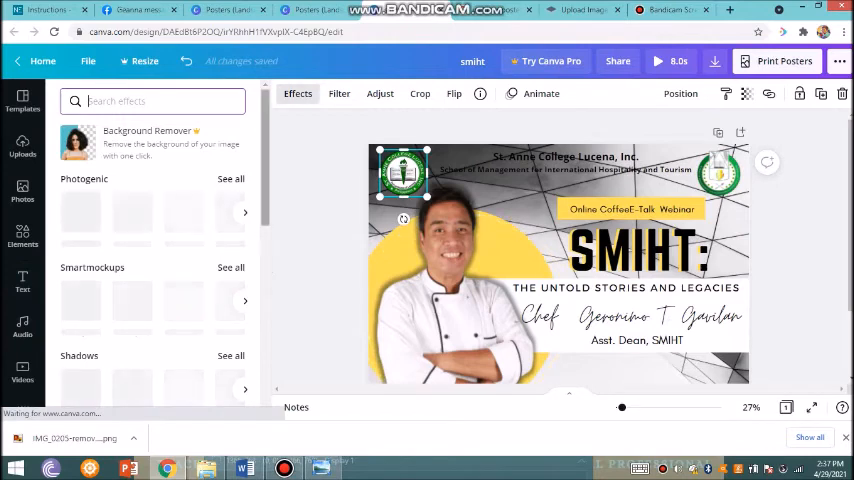
scroll(down, 3)
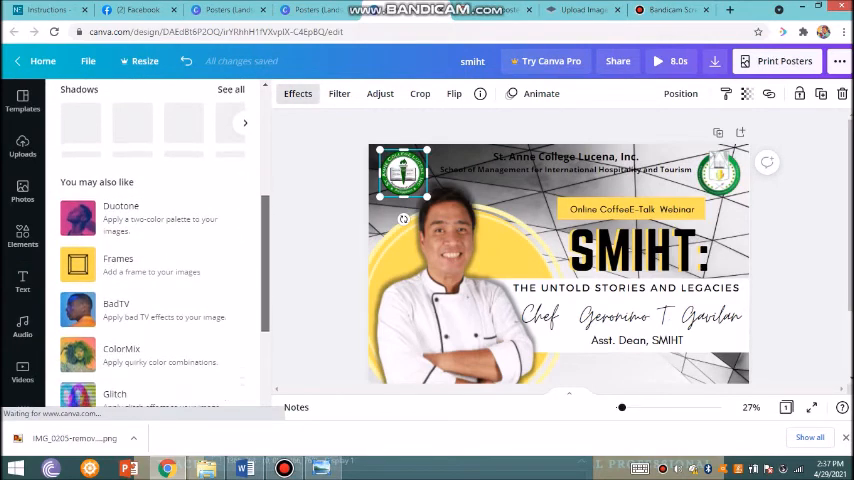
scroll(down, 3)
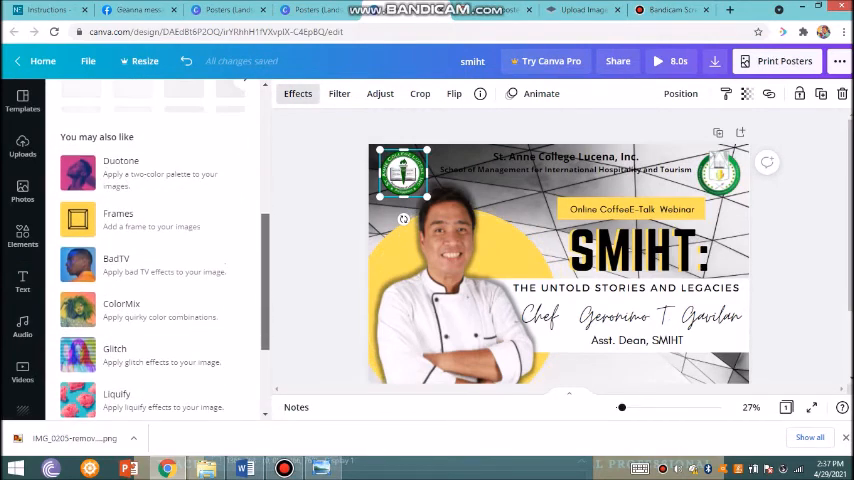
scroll(up, 3)
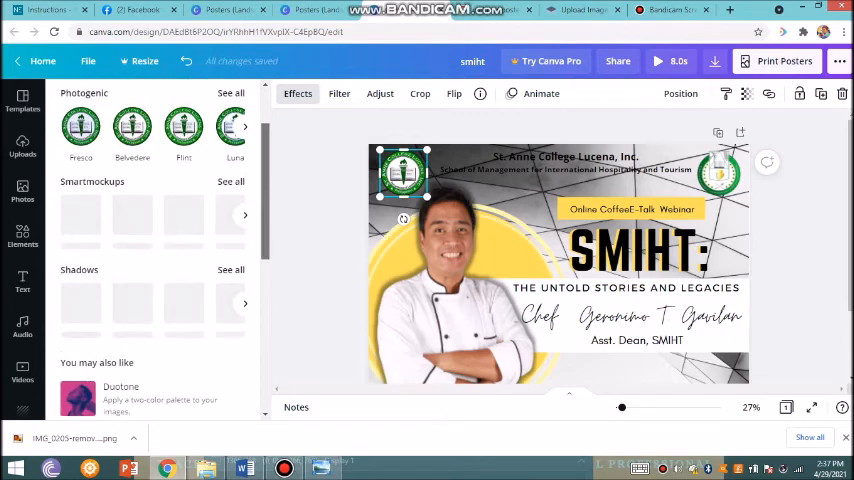
scroll(down, 3)
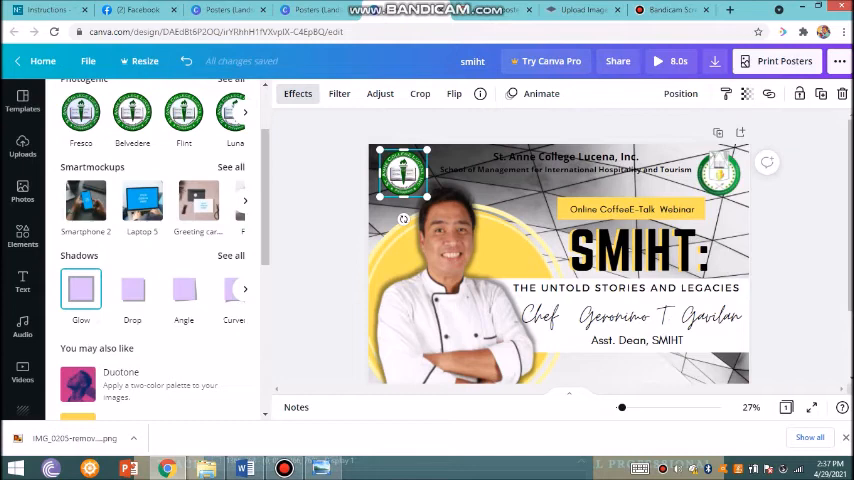
click(232, 256)
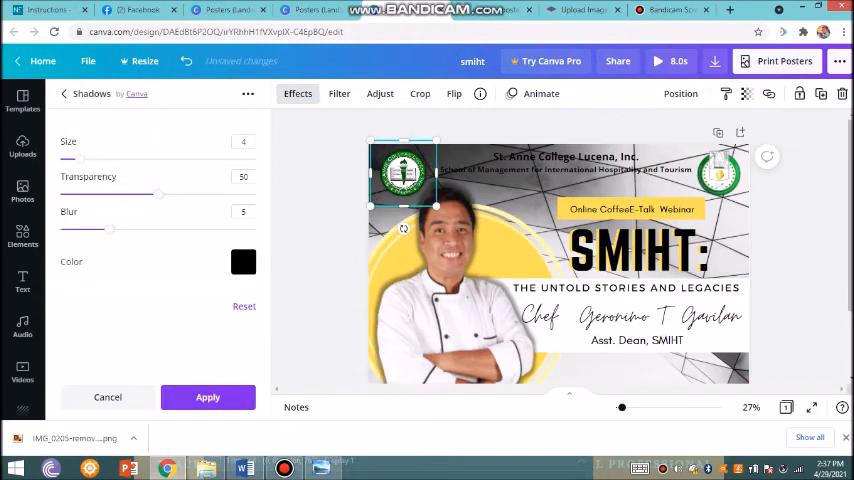
Give the logo's glow a light colour and apply the effect.
click(242, 260)
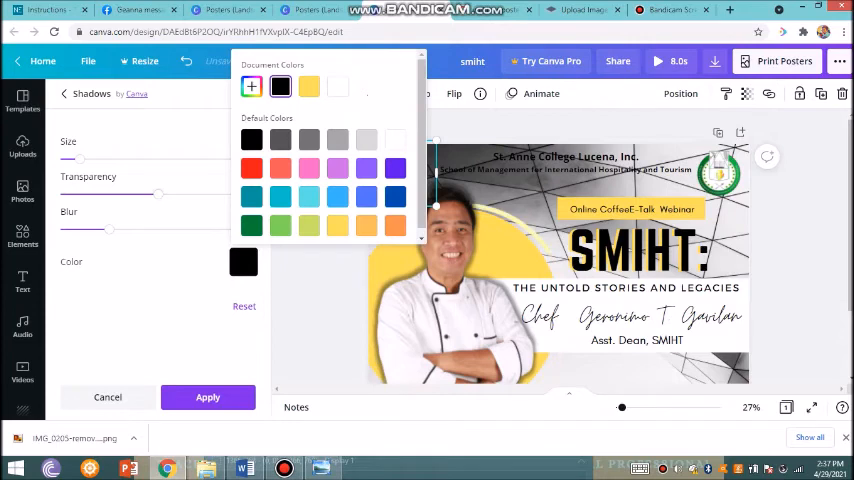
click(396, 140)
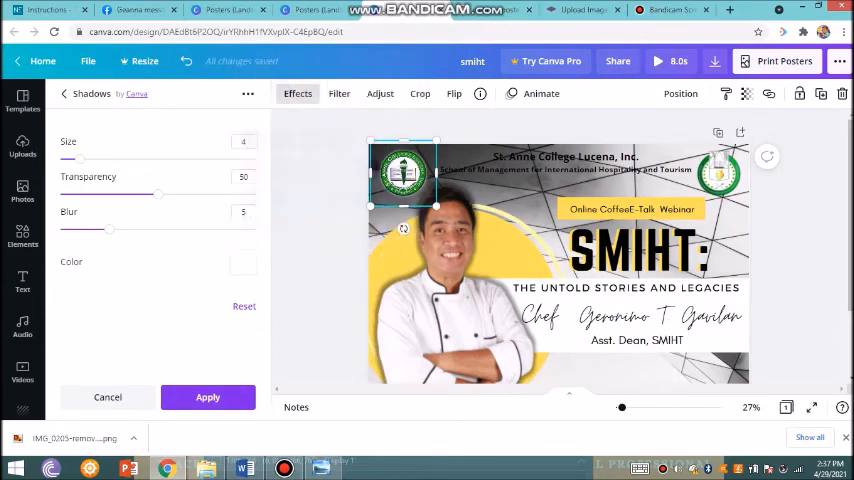
click(64, 92)
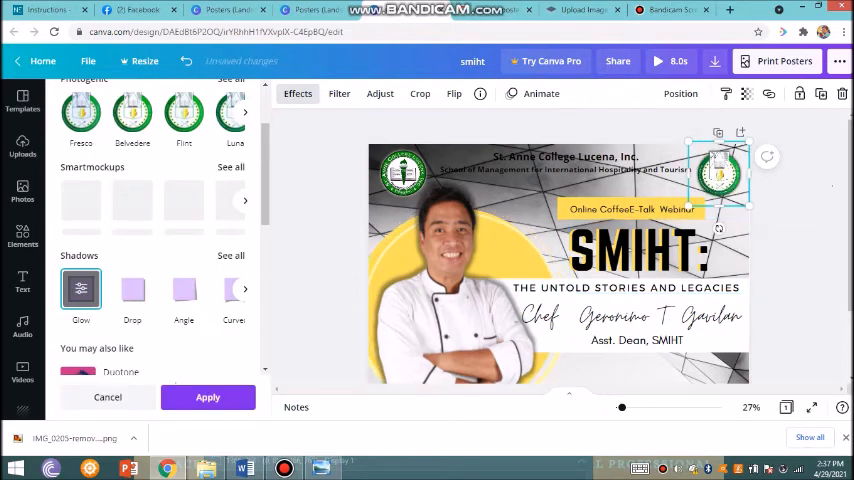
click(22, 284)
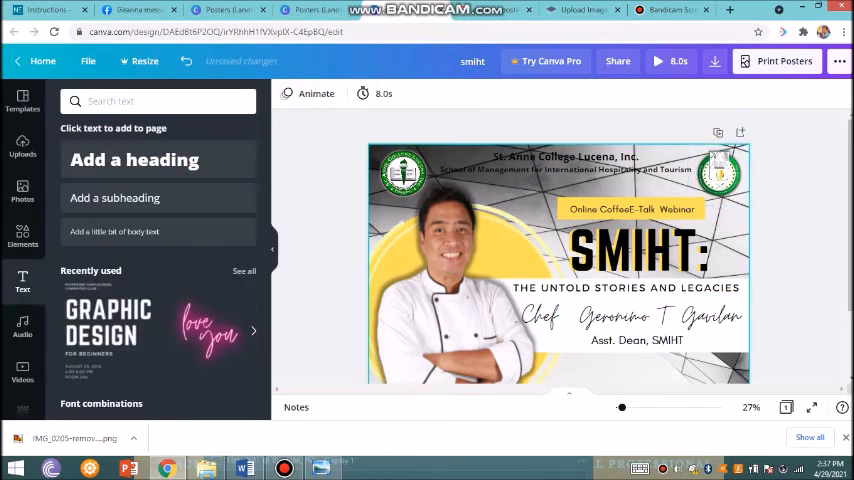
Adjust the chef's name letter spacing and text-box width so it fits one line.
click(632, 208)
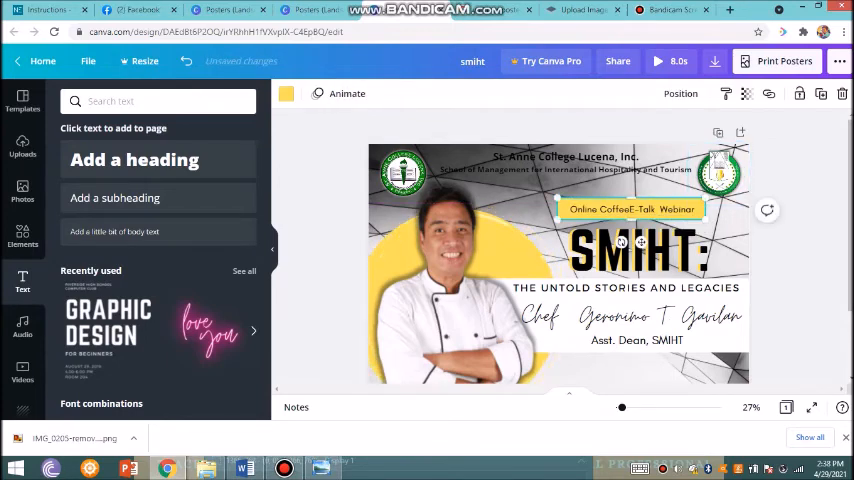
click(640, 250)
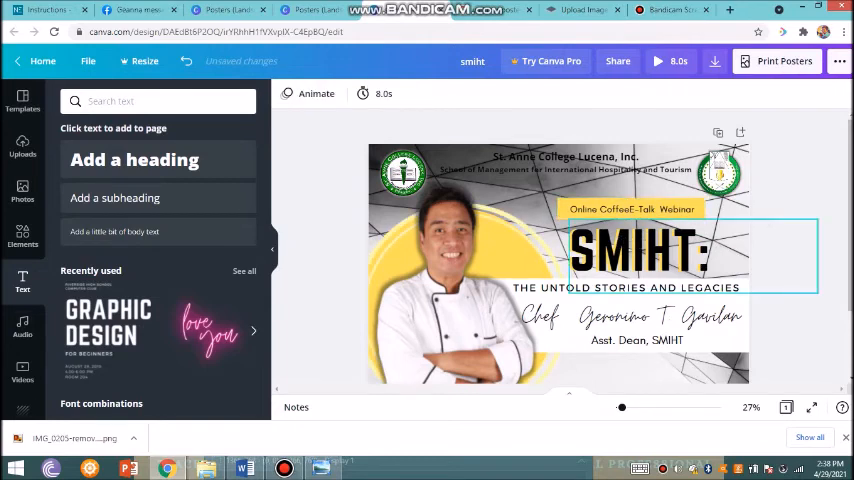
click(630, 316)
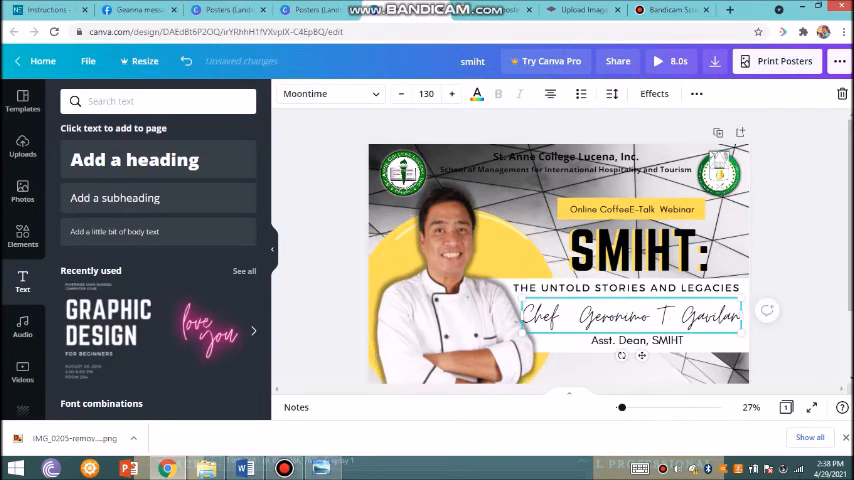
click(400, 92)
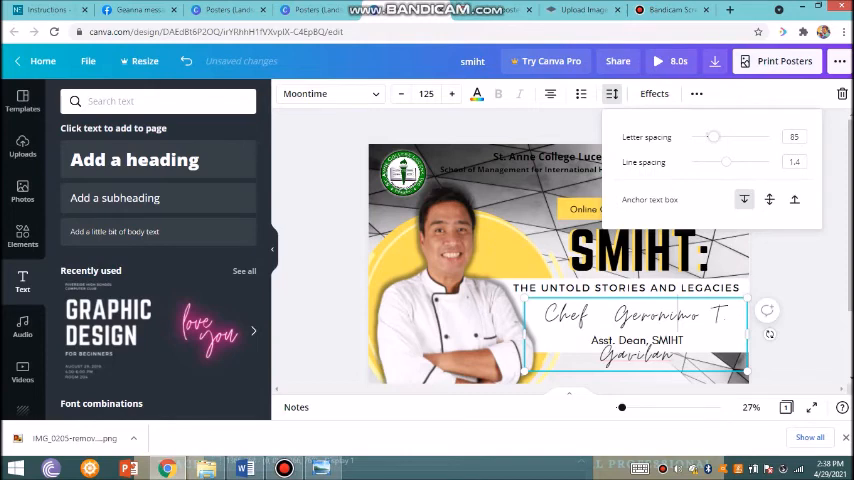
drag(716, 136, 700, 136)
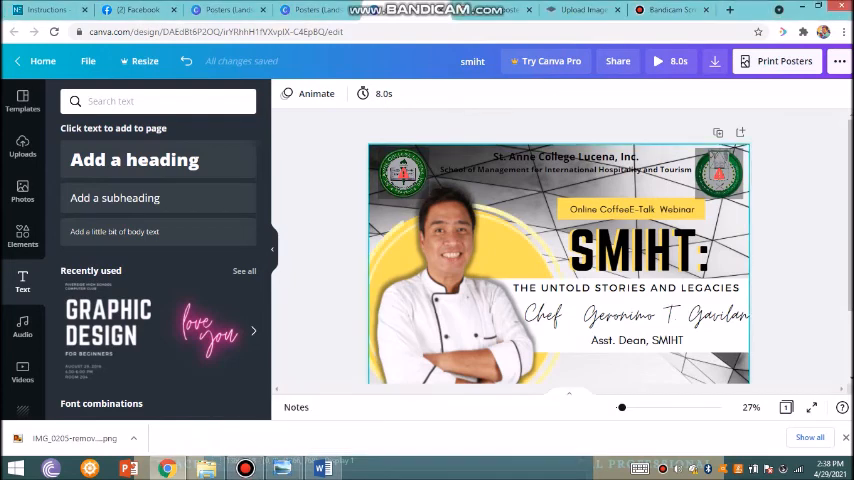
Check the chef's script name stays on one line beneath the subtitle.
click(636, 328)
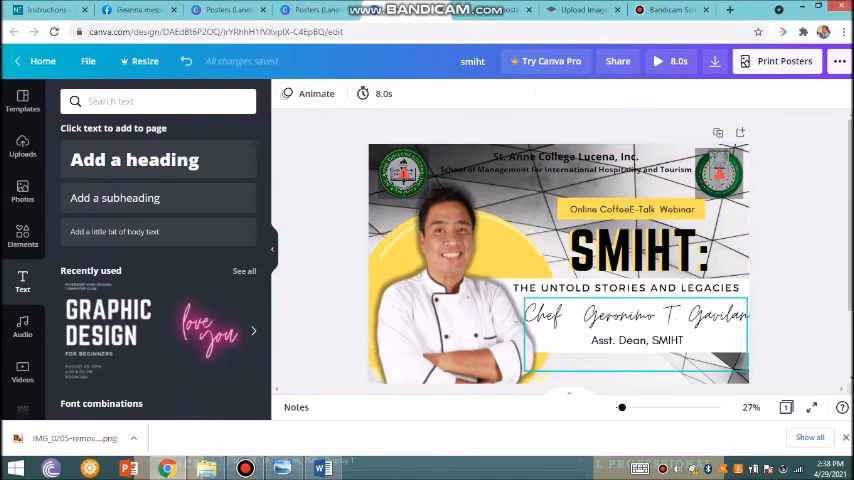
click(636, 314)
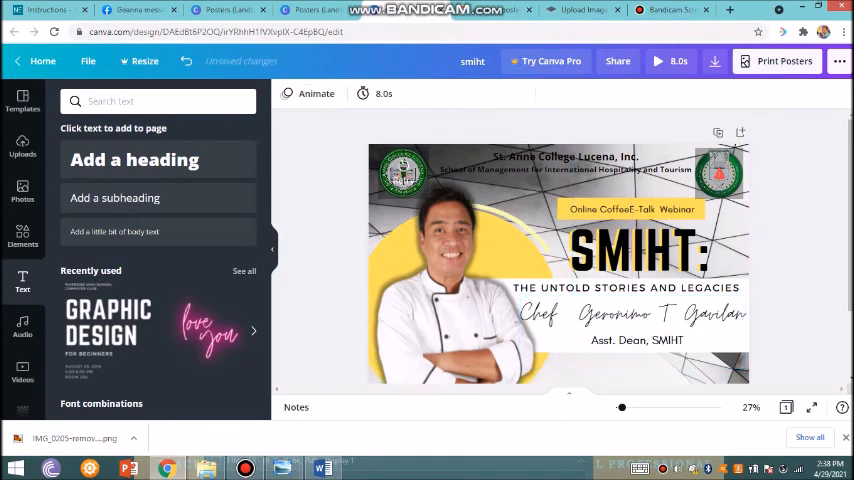
click(718, 174)
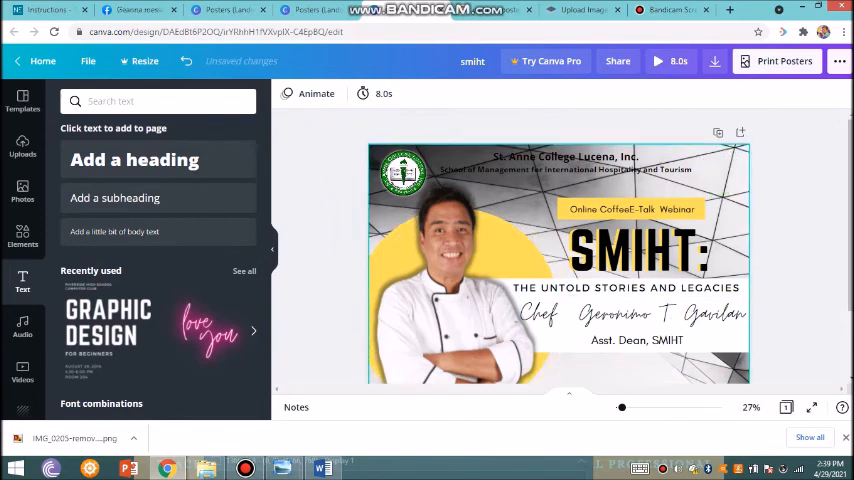
click(632, 336)
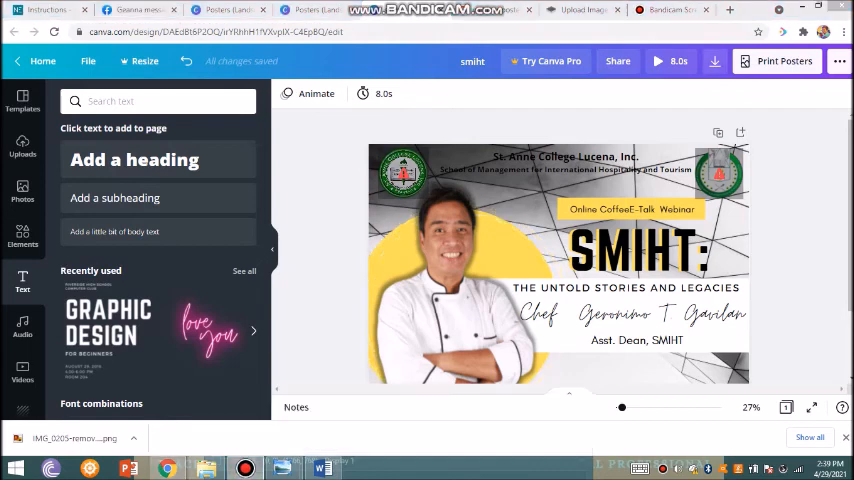
click(714, 60)
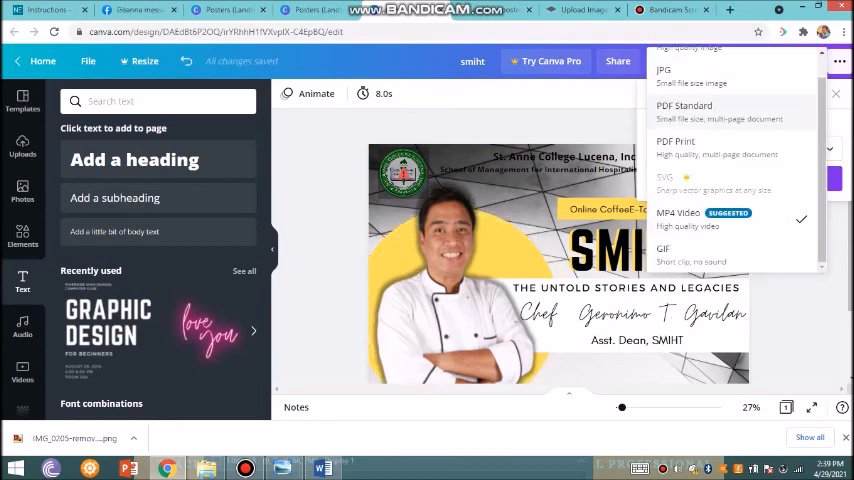
scroll(up, 3)
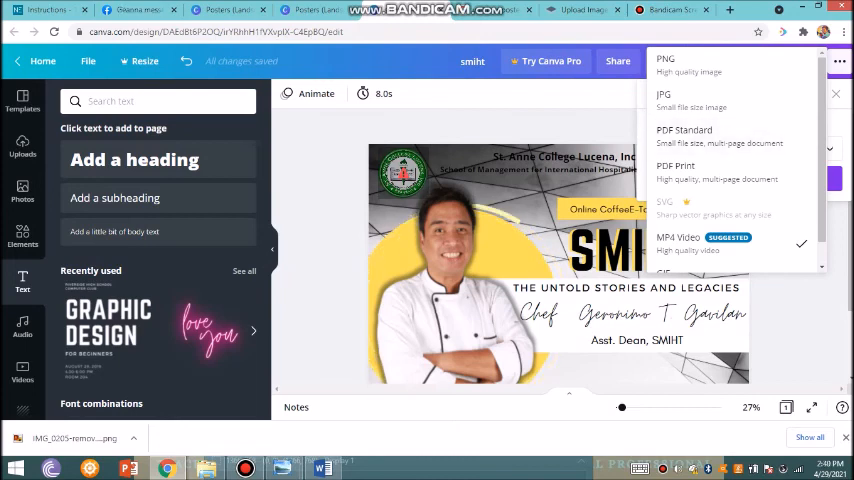
click(680, 236)
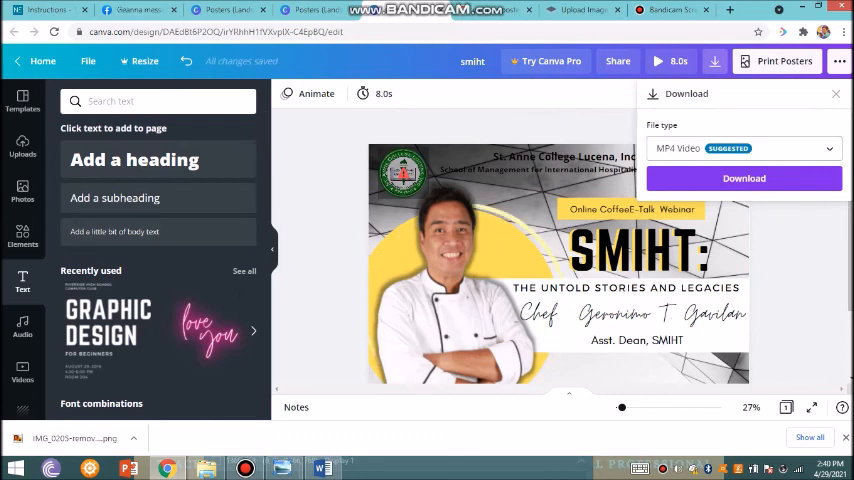
click(836, 92)
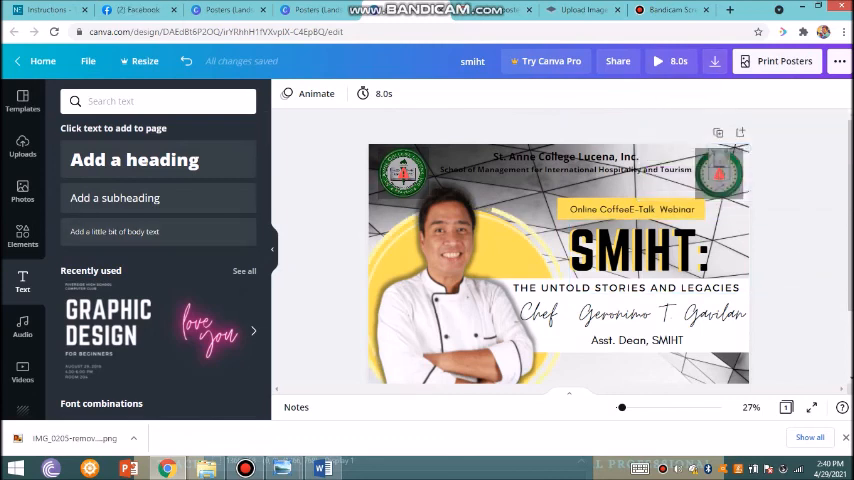